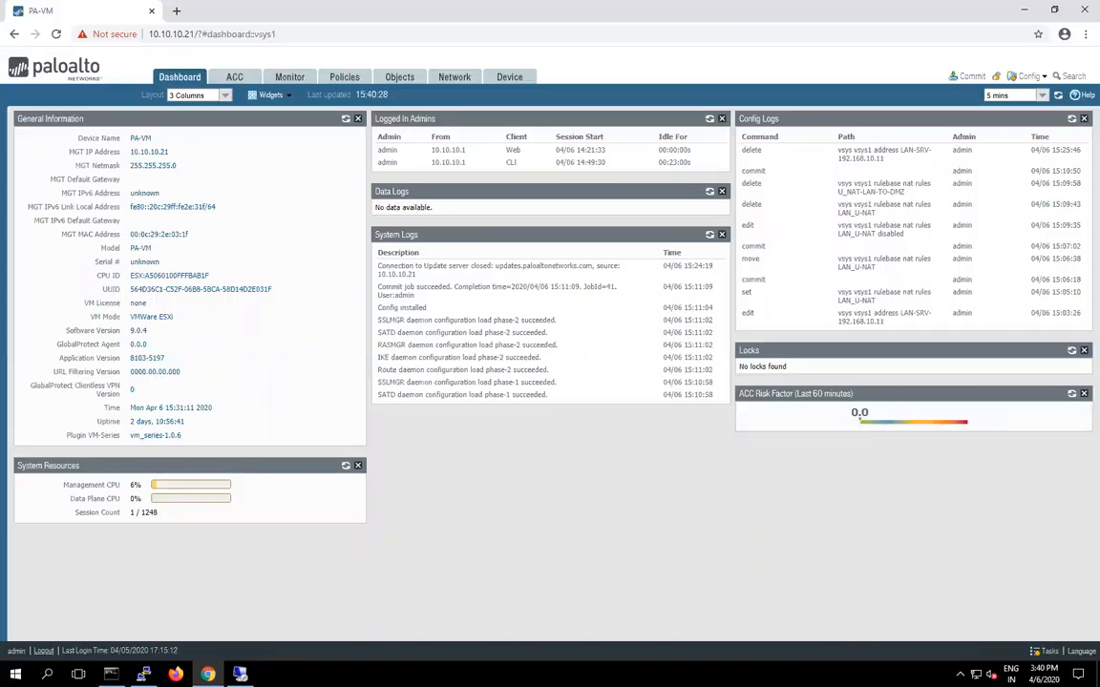
On the remote server, launch a command prompt from Start > Run
{"action": "left_click", "coordinate": [240, 675]}
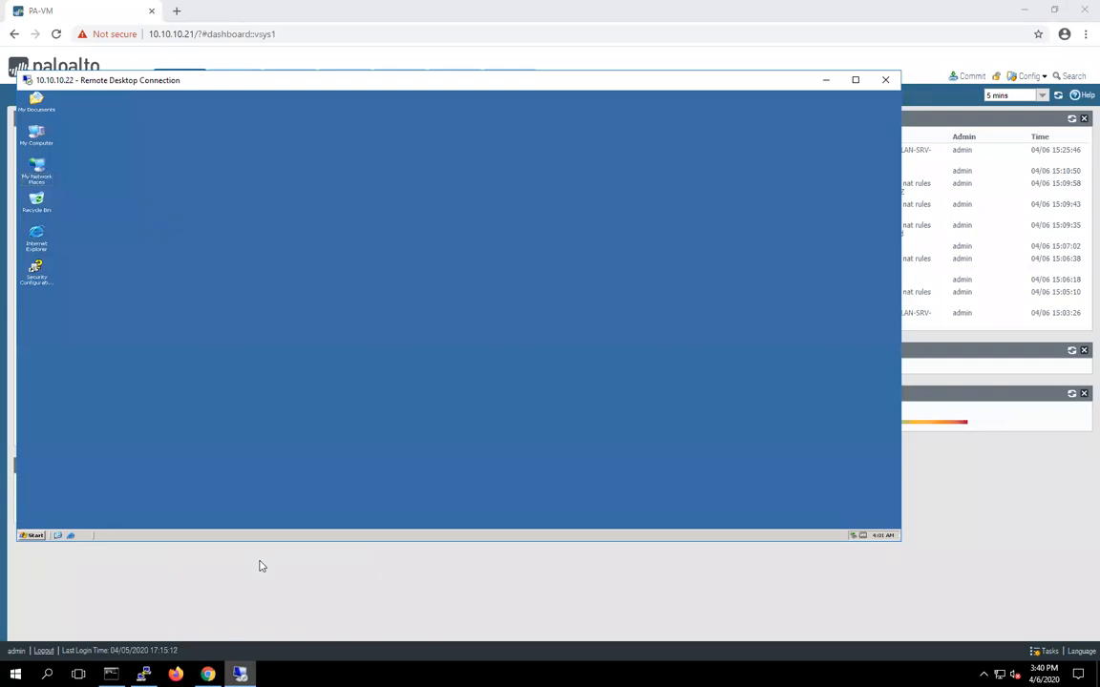
{"action": "mouse_move", "coordinate": [248, 409]}
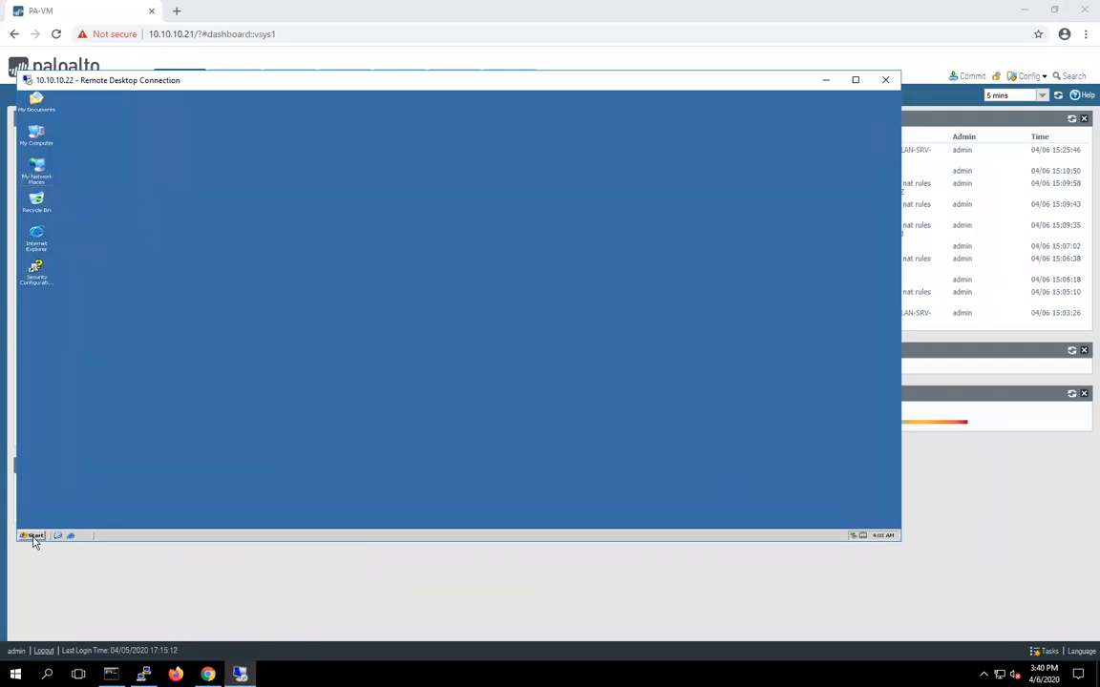
{"action": "left_click", "coordinate": [33, 535]}
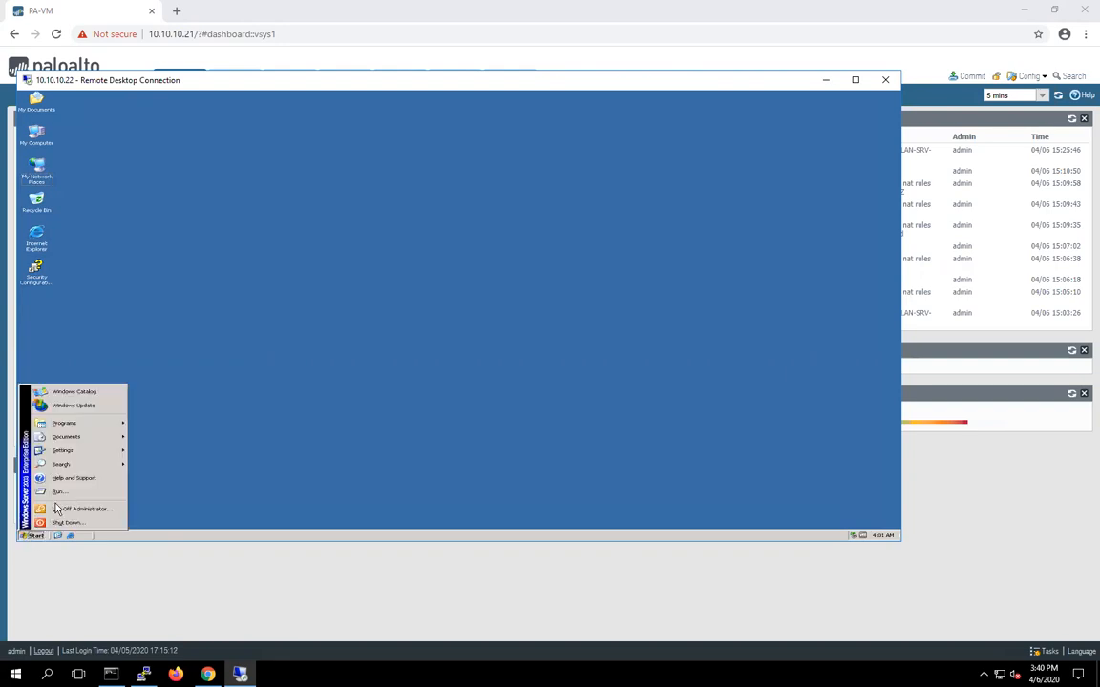
{"action": "left_click", "coordinate": [60, 491]}
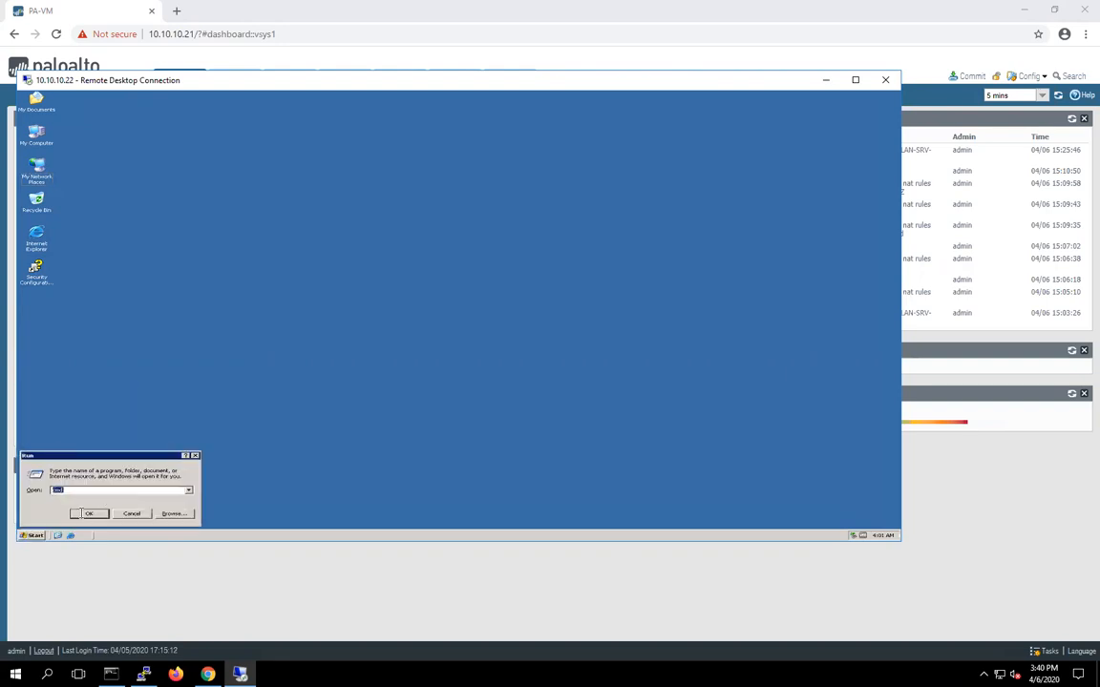
{"action": "left_click", "coordinate": [90, 514]}
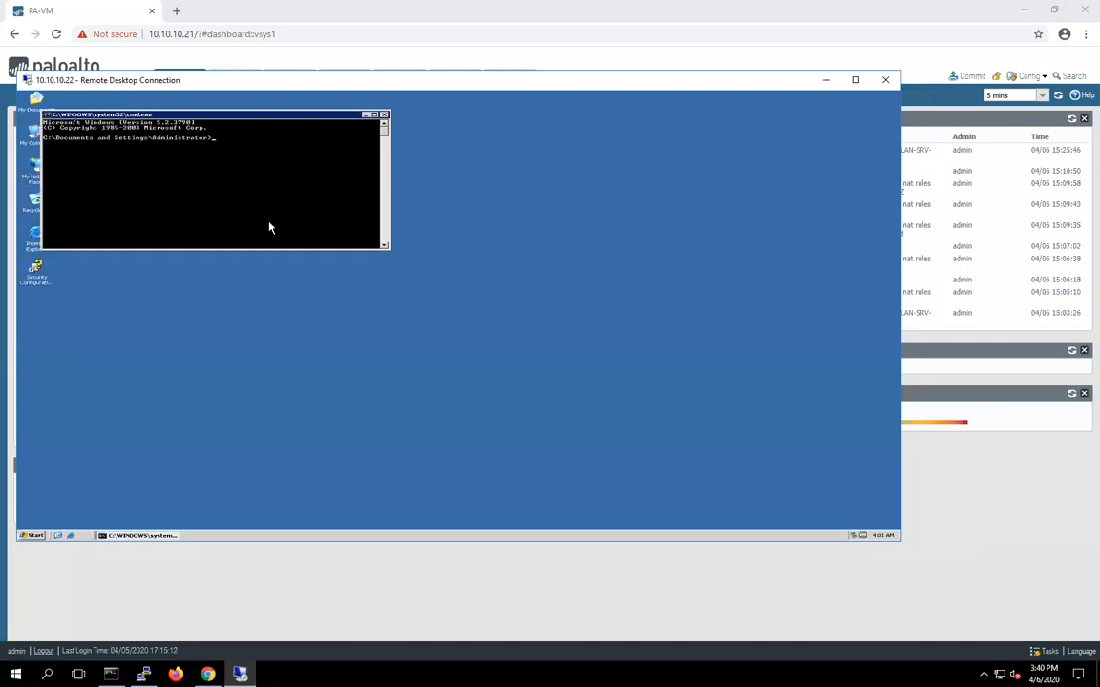
Run ipconfig, then start pinging the gateway 192.168.10.21
{"action": "type", "text": "ipconfig"}
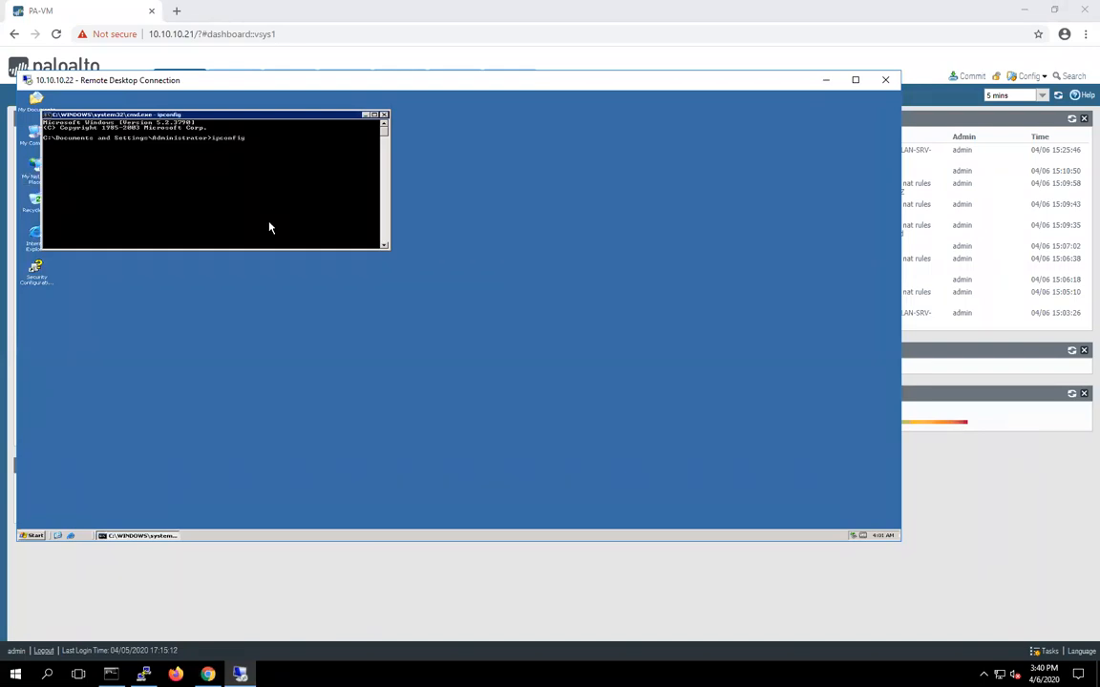
{"action": "key", "text": "enter"}
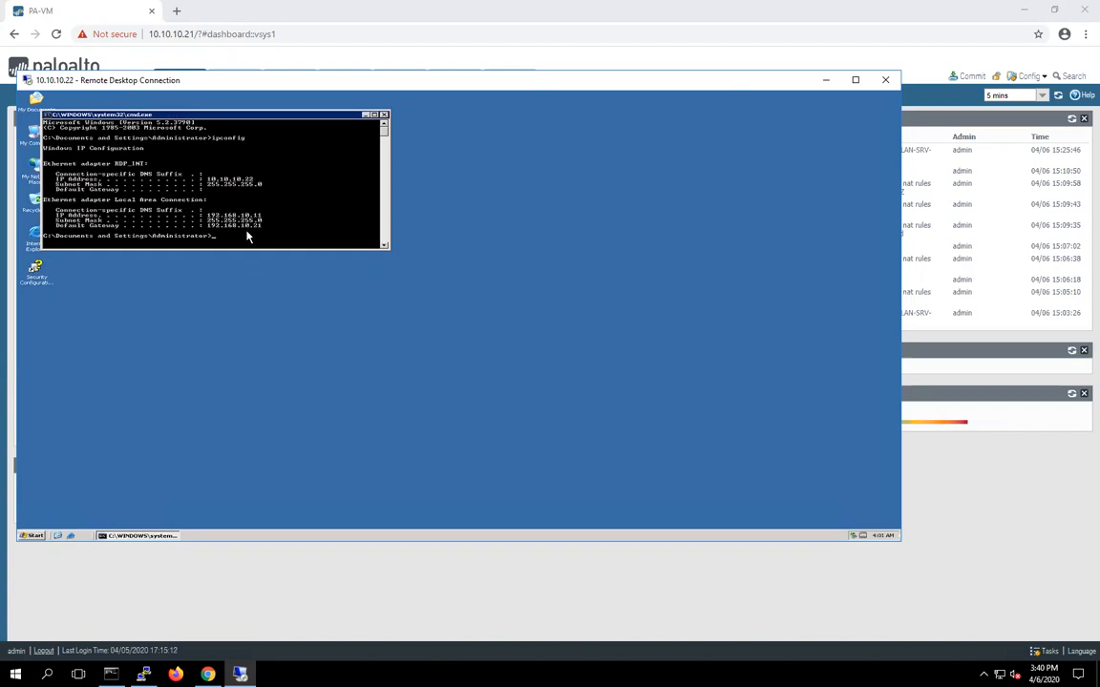
{"action": "type", "text": "ping 192.168.10.21"}
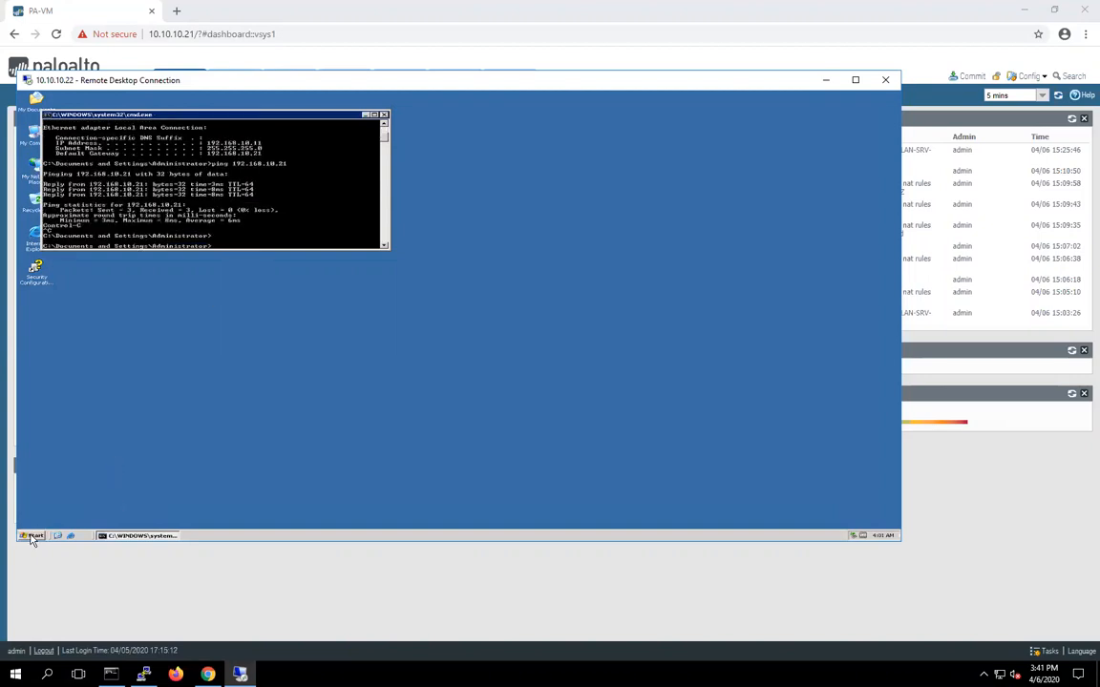
In IIS Manager, open the web site's properties and check its IP 192.168.10.11, port 80
{"action": "left_click", "coordinate": [31, 536]}
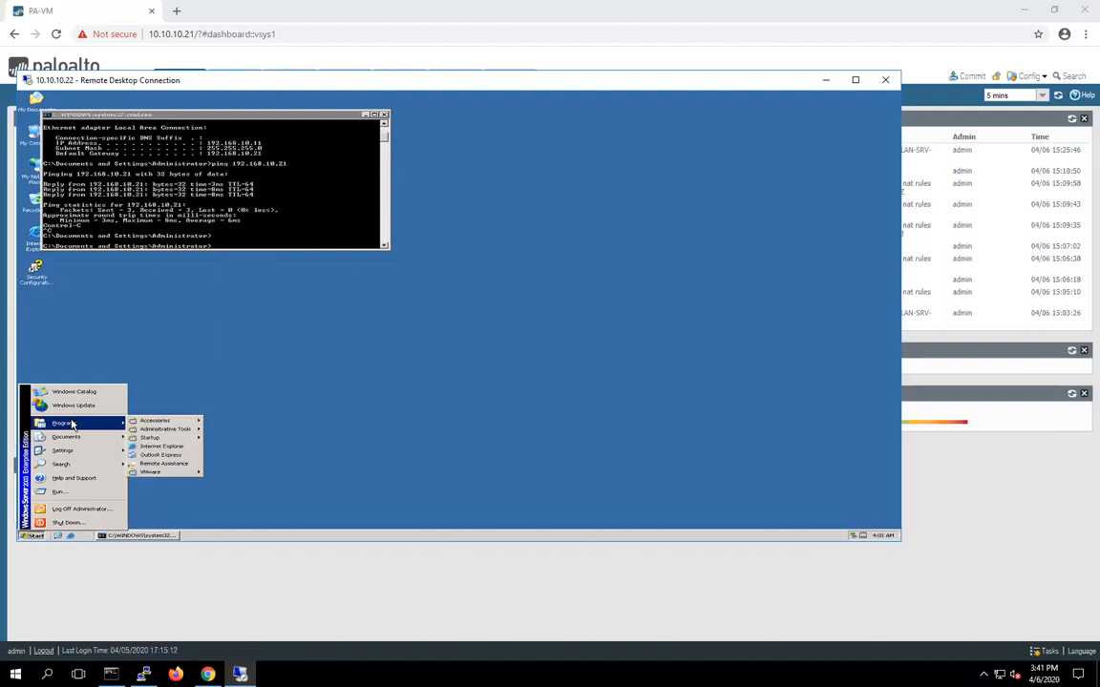
{"action": "mouse_move", "coordinate": [154, 420]}
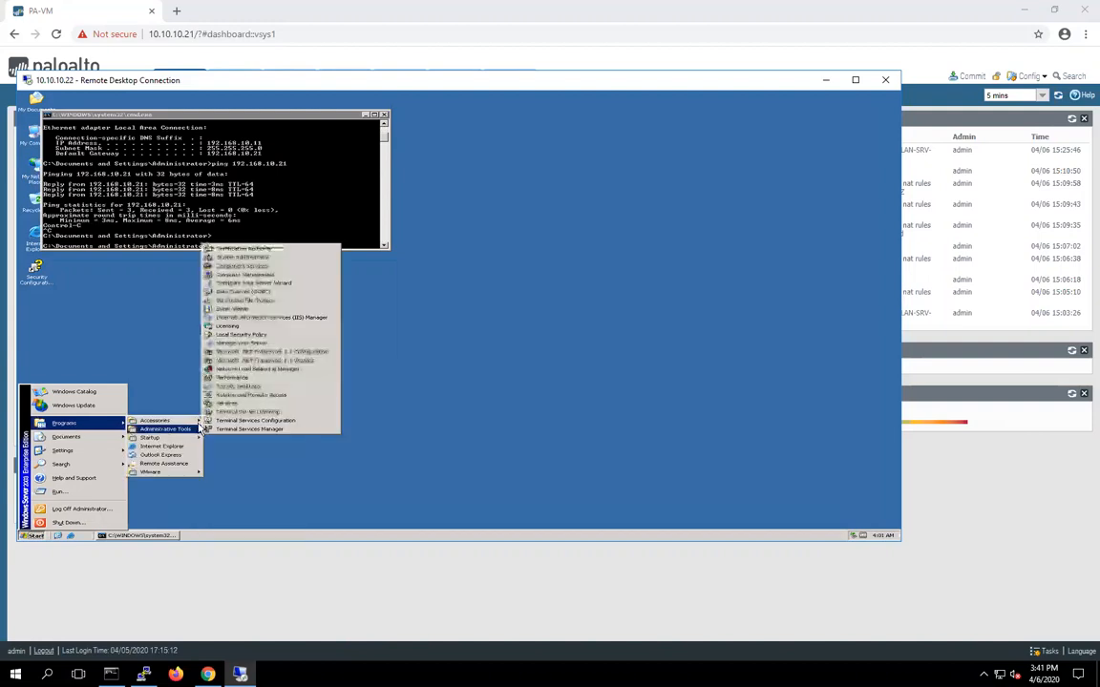
{"action": "left_click", "coordinate": [281, 320]}
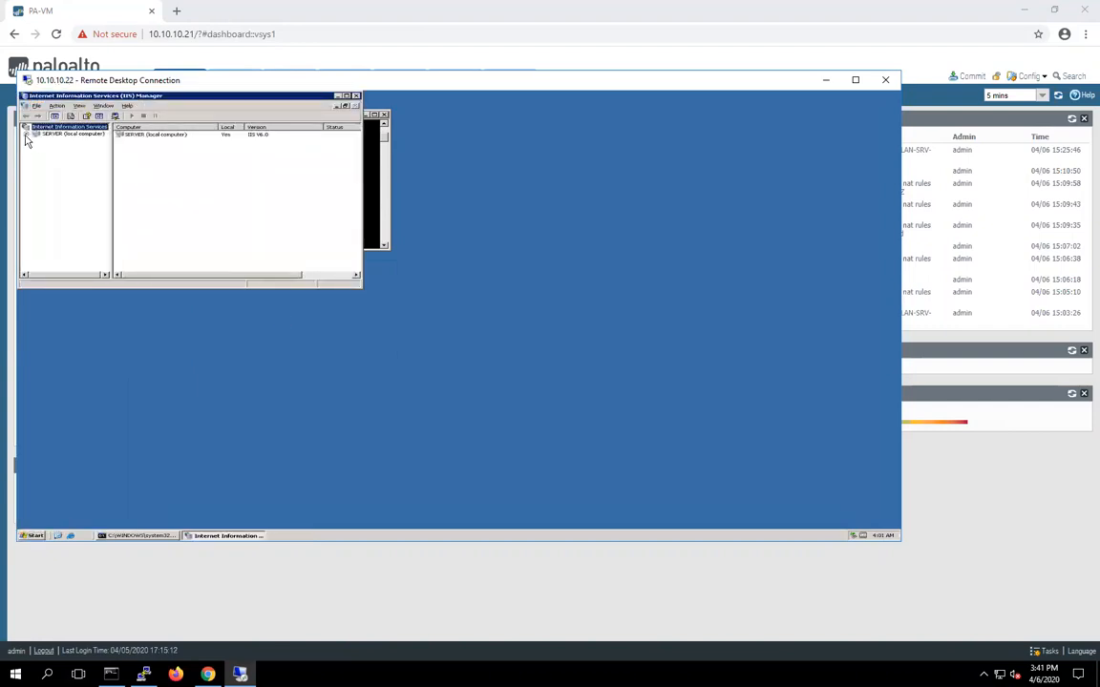
{"action": "left_click", "coordinate": [29, 133]}
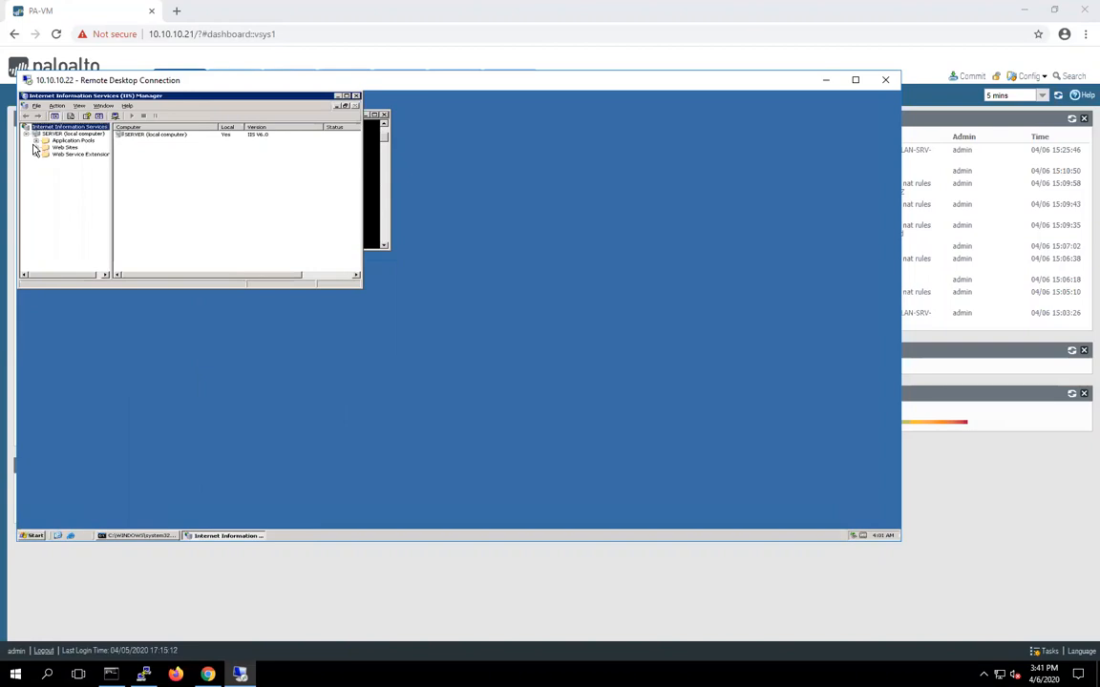
{"action": "left_click", "coordinate": [67, 155]}
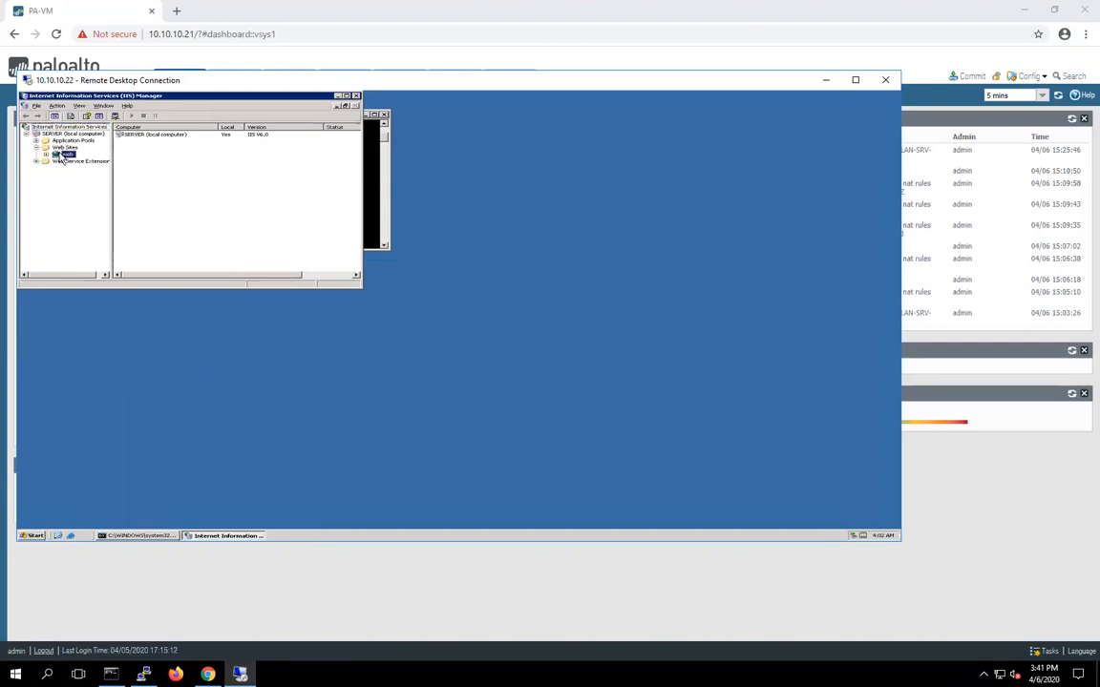
{"action": "right_click", "coordinate": [64, 154]}
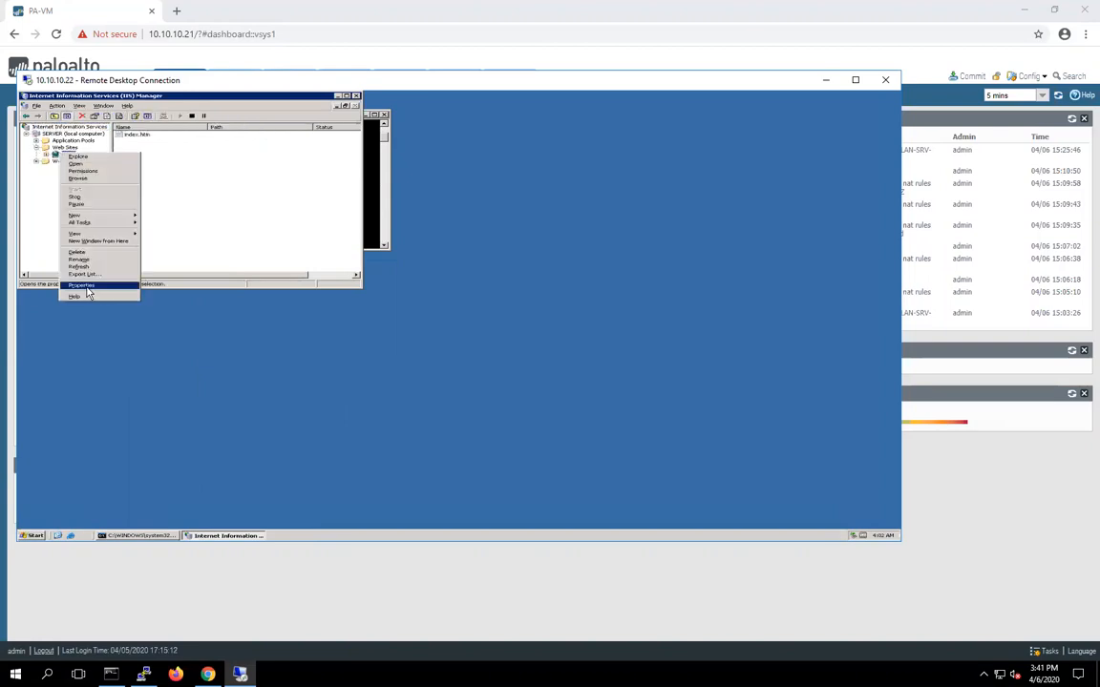
{"action": "left_click", "coordinate": [81, 286]}
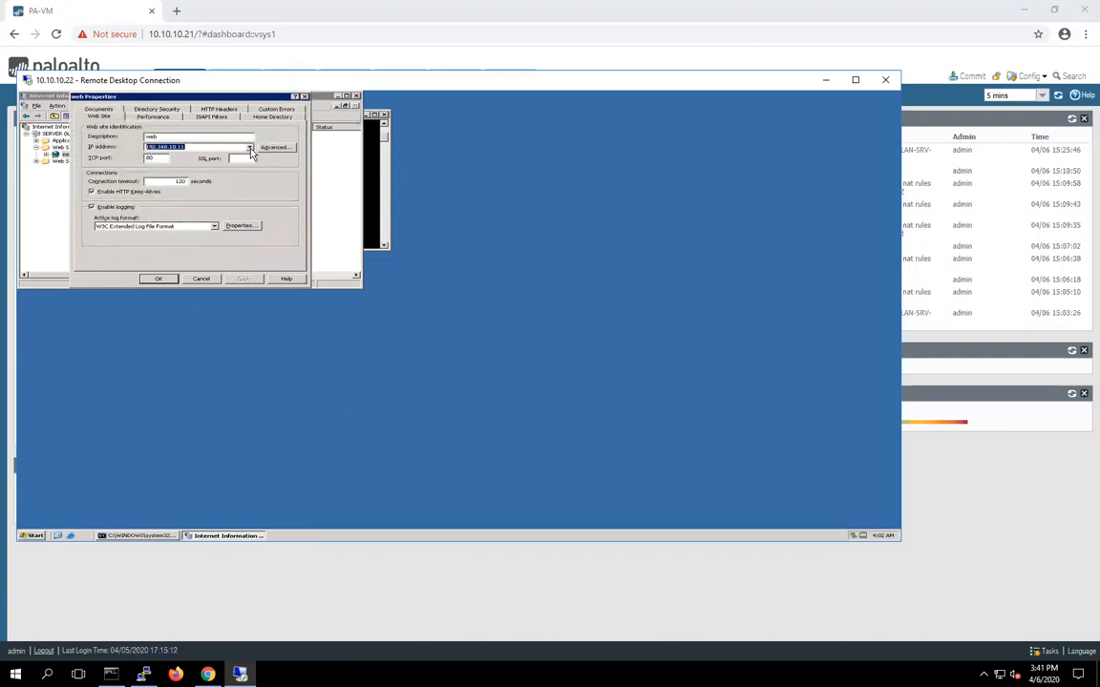
{"action": "left_click", "coordinate": [250, 147]}
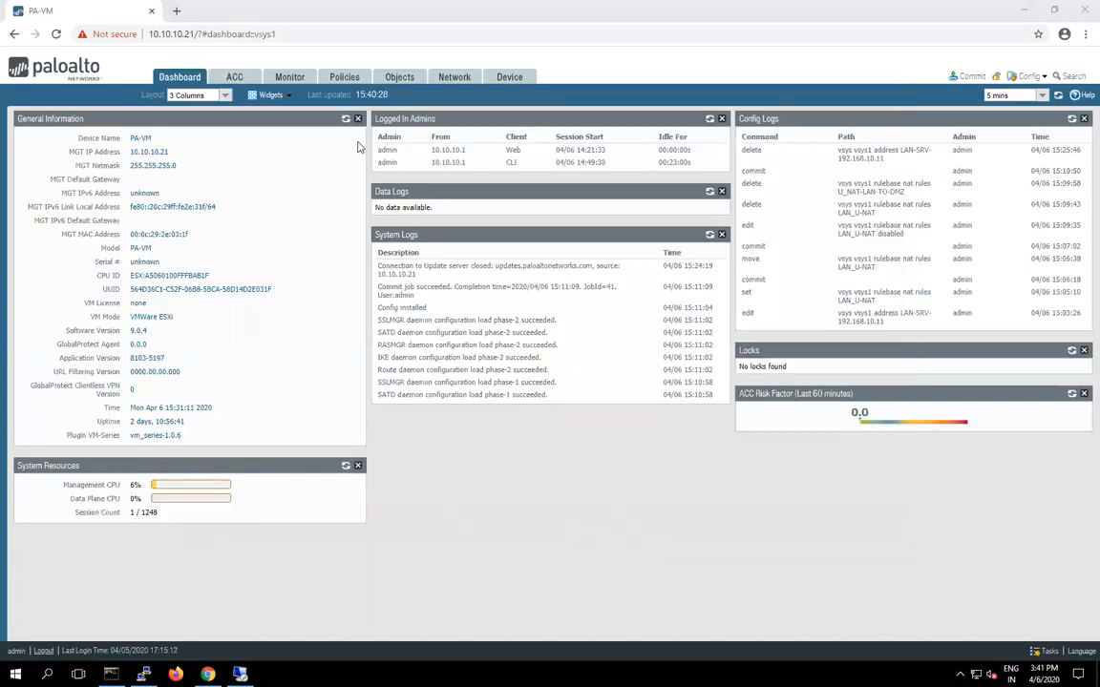
Review the NAT rules, then add address object LAN-SRV_192.168.10.11 for 192.168.10.11
{"action": "left_click", "coordinate": [344, 77]}
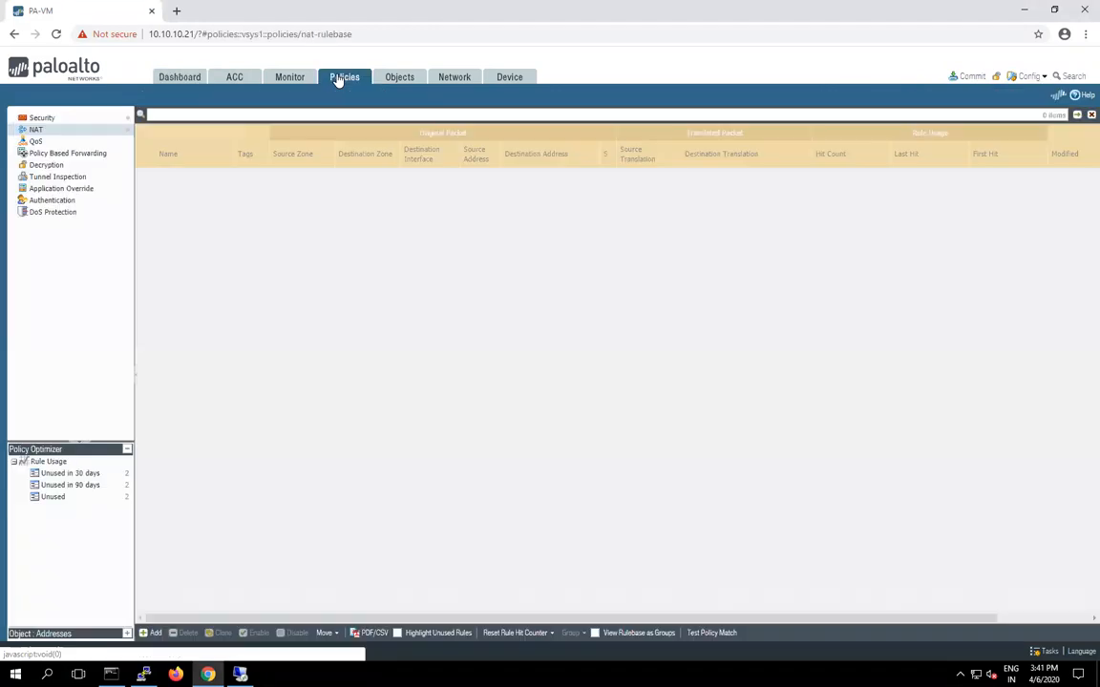
{"action": "left_click", "coordinate": [343, 78]}
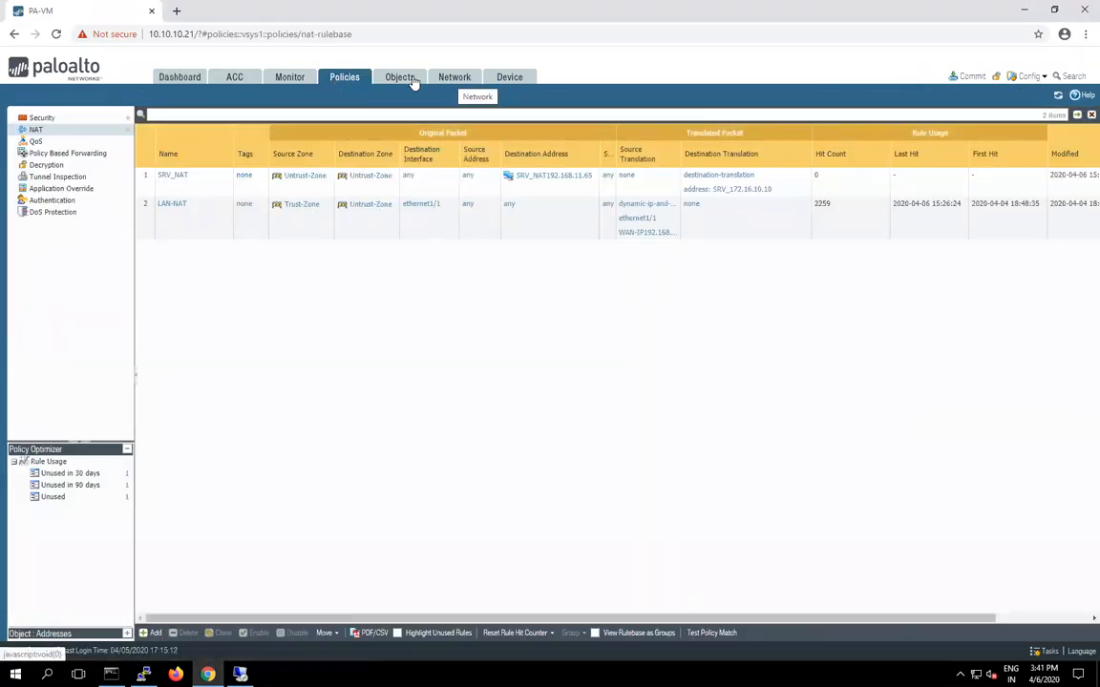
{"action": "left_click", "coordinate": [399, 76]}
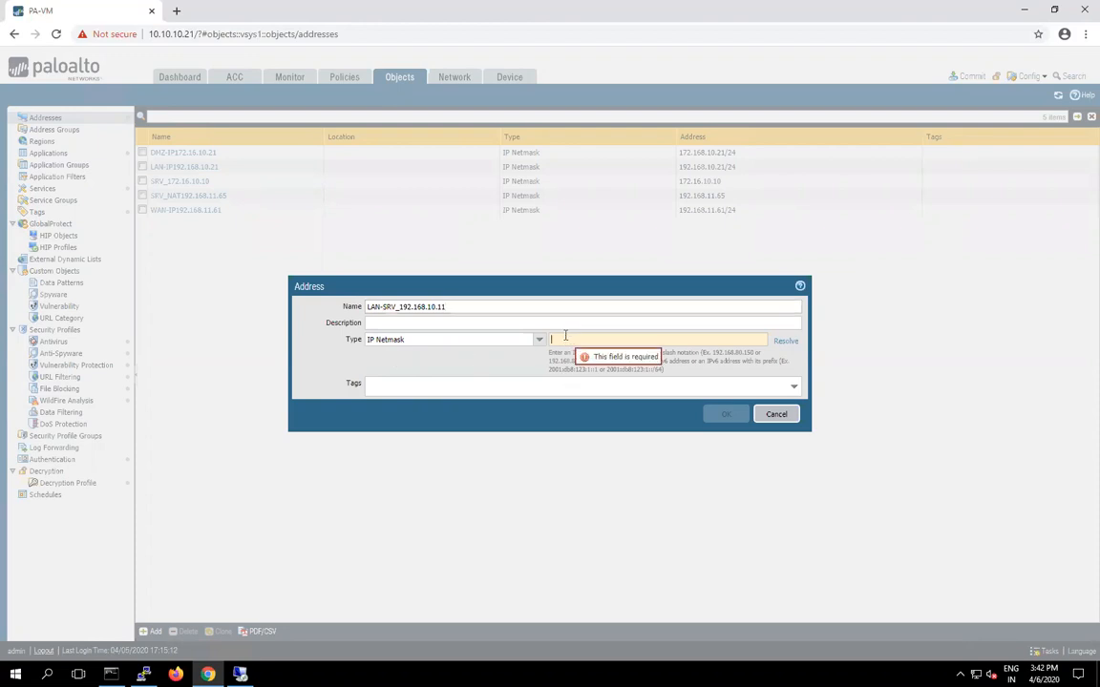
{"action": "type", "text": "192.2"}
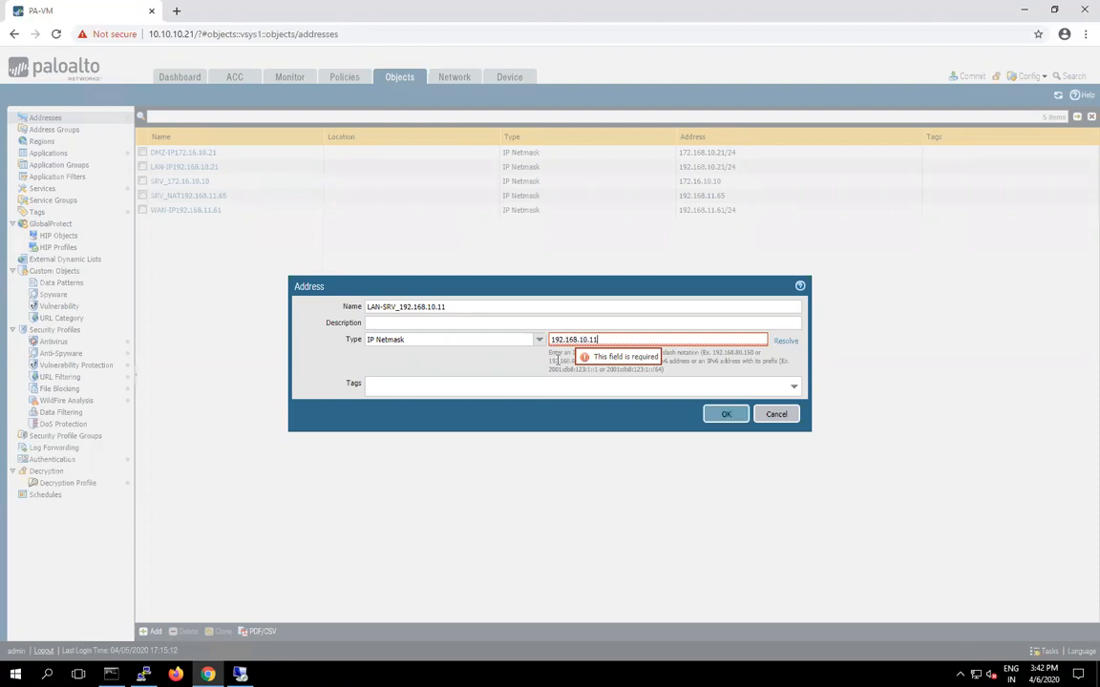
{"action": "left_click", "coordinate": [726, 414]}
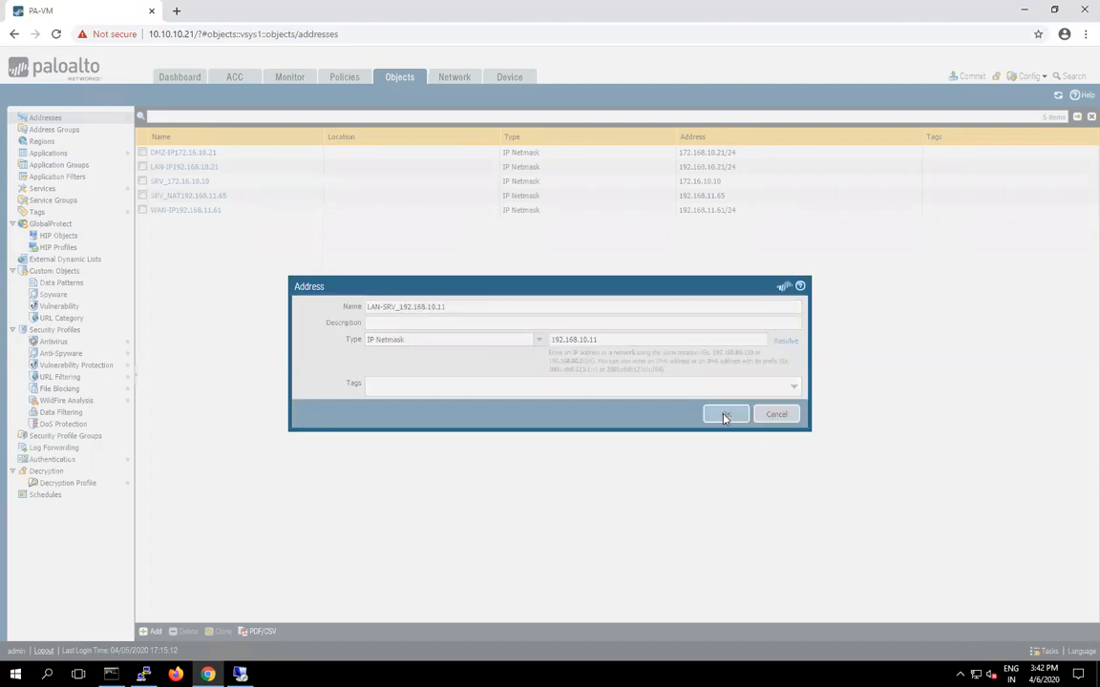
{"action": "left_click", "coordinate": [723, 413]}
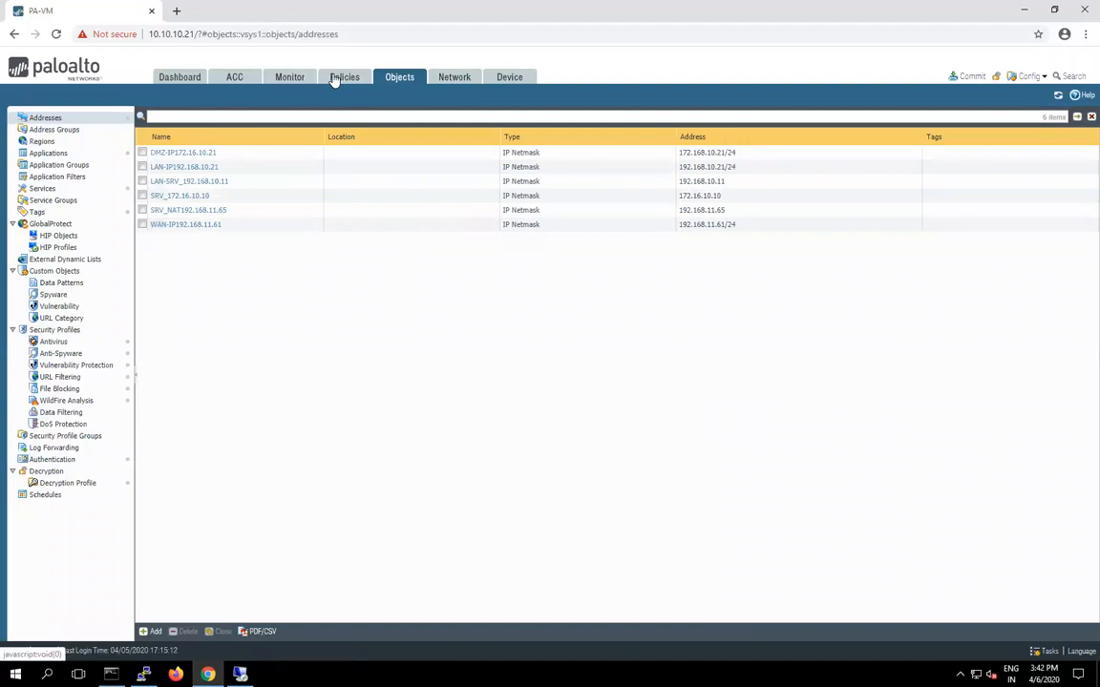
Glance at address objects, then return to the NAT rules listing SRV_NAT and LAN-NAT
{"action": "left_click", "coordinate": [344, 76]}
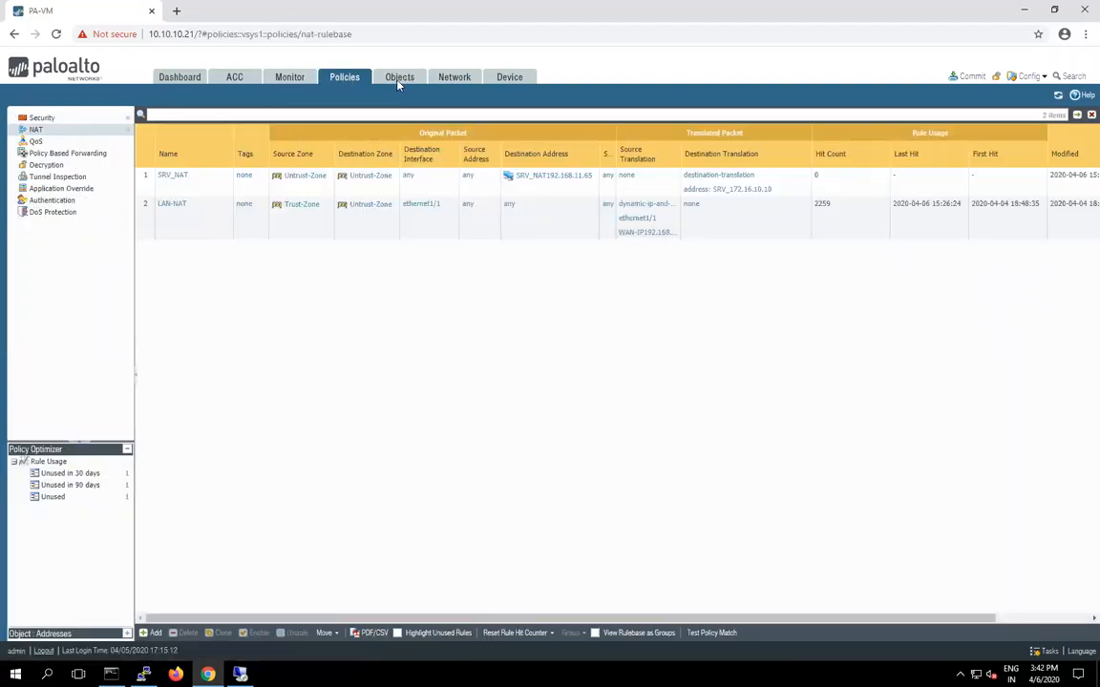
{"action": "left_click", "coordinate": [399, 76]}
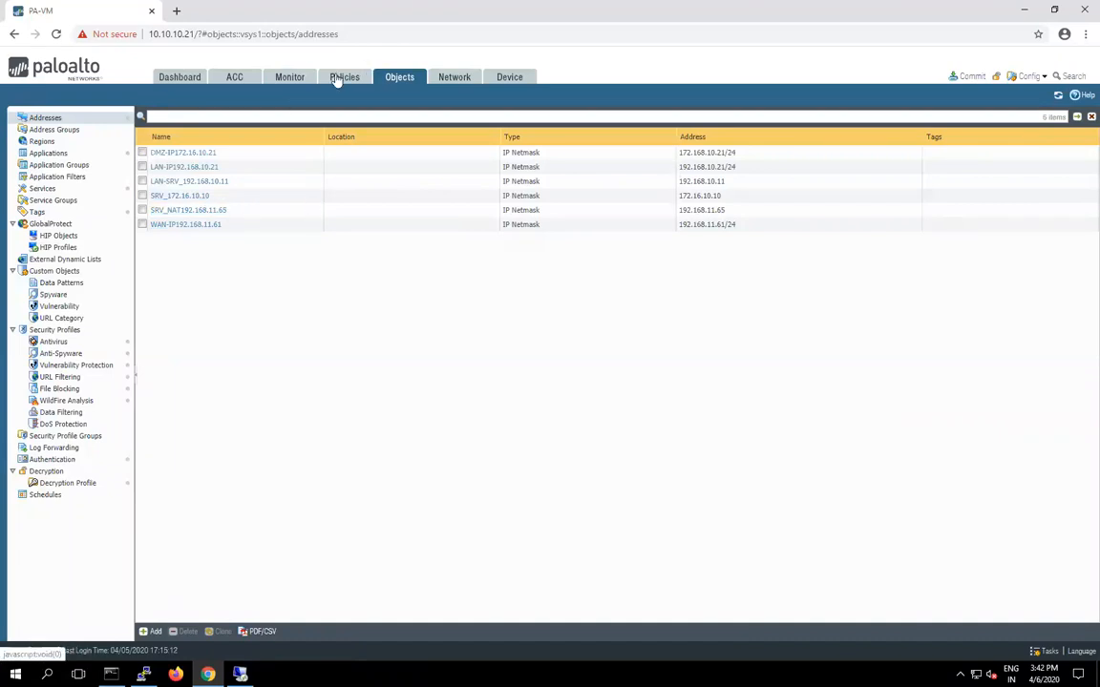
{"action": "left_click", "coordinate": [343, 76]}
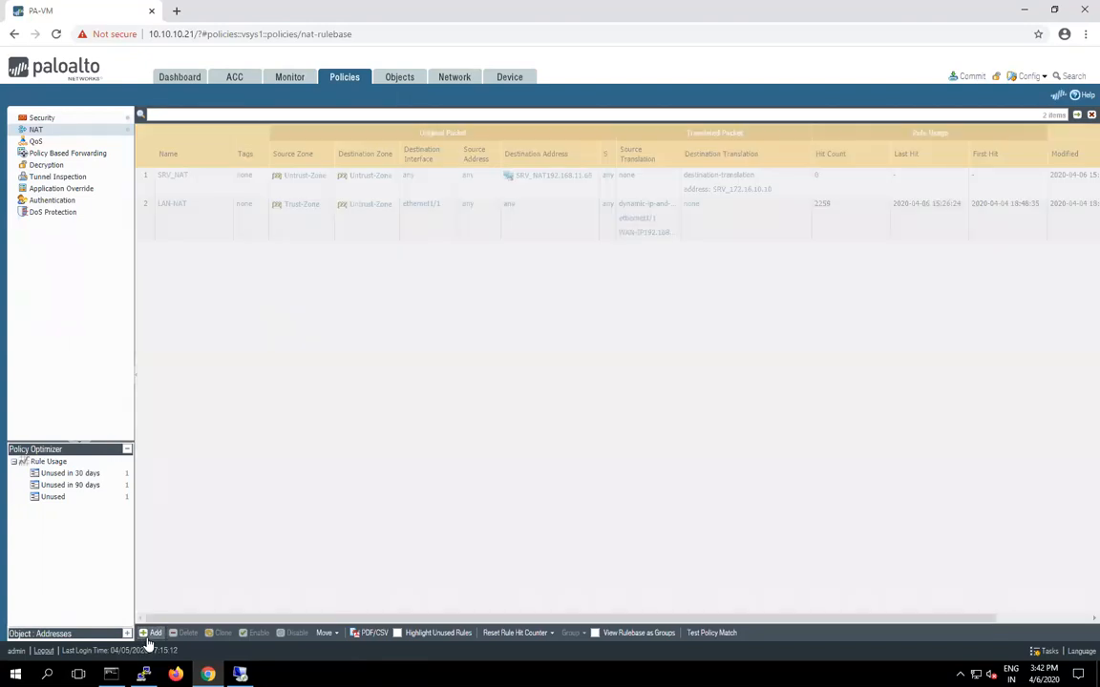
Add a new NAT rule named LAN_U-NAT with source zone Trust-Zone
{"action": "left_click", "coordinate": [154, 633]}
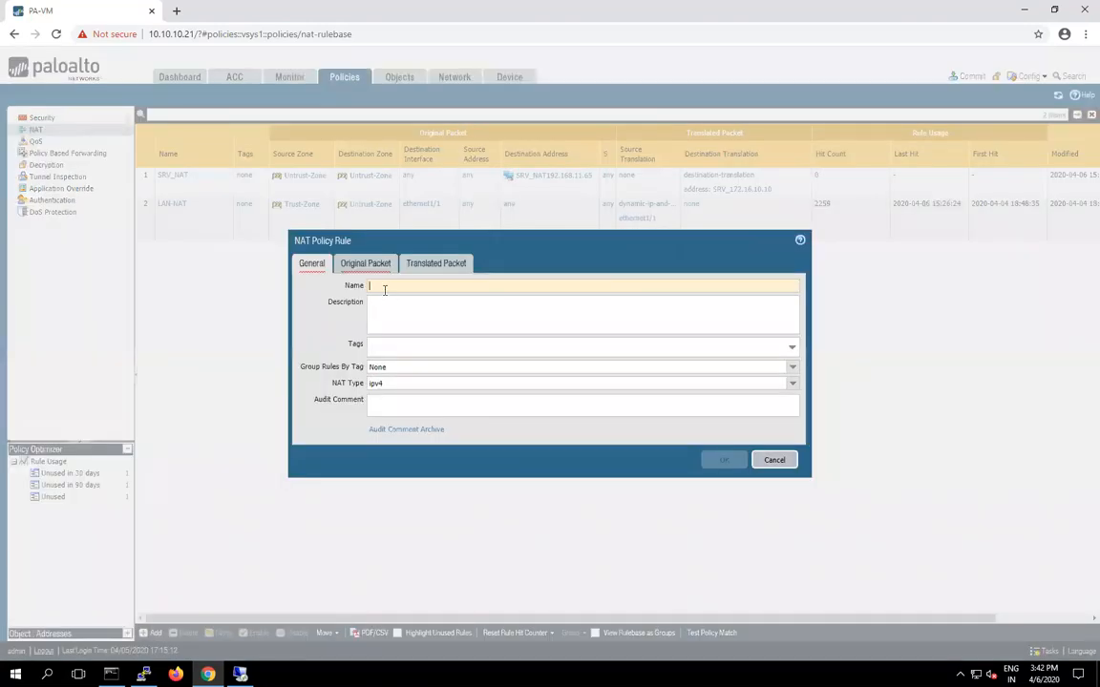
{"action": "left_click", "coordinate": [723, 459]}
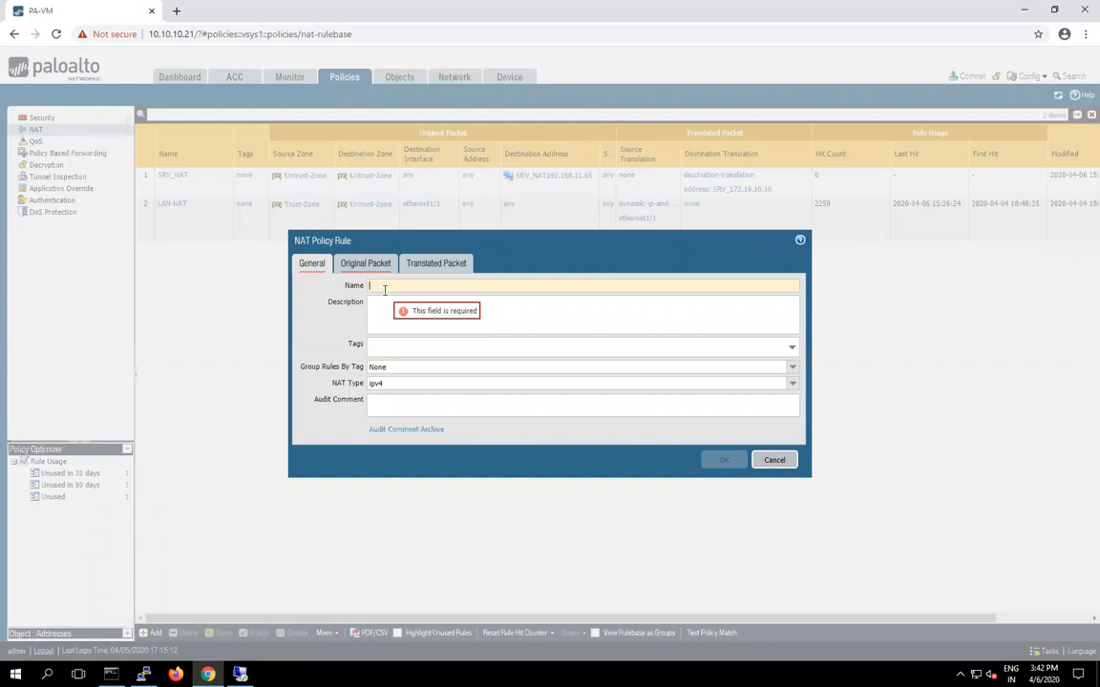
{"action": "type", "text": "LAN-U-IN"}
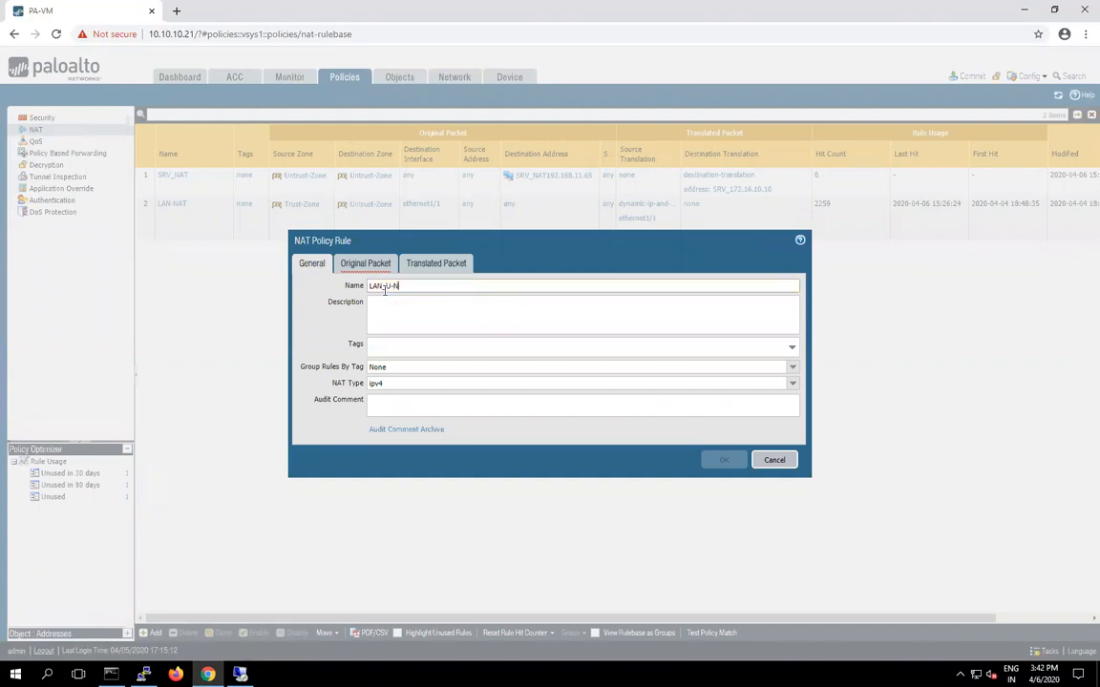
{"action": "left_click", "coordinate": [364, 264]}
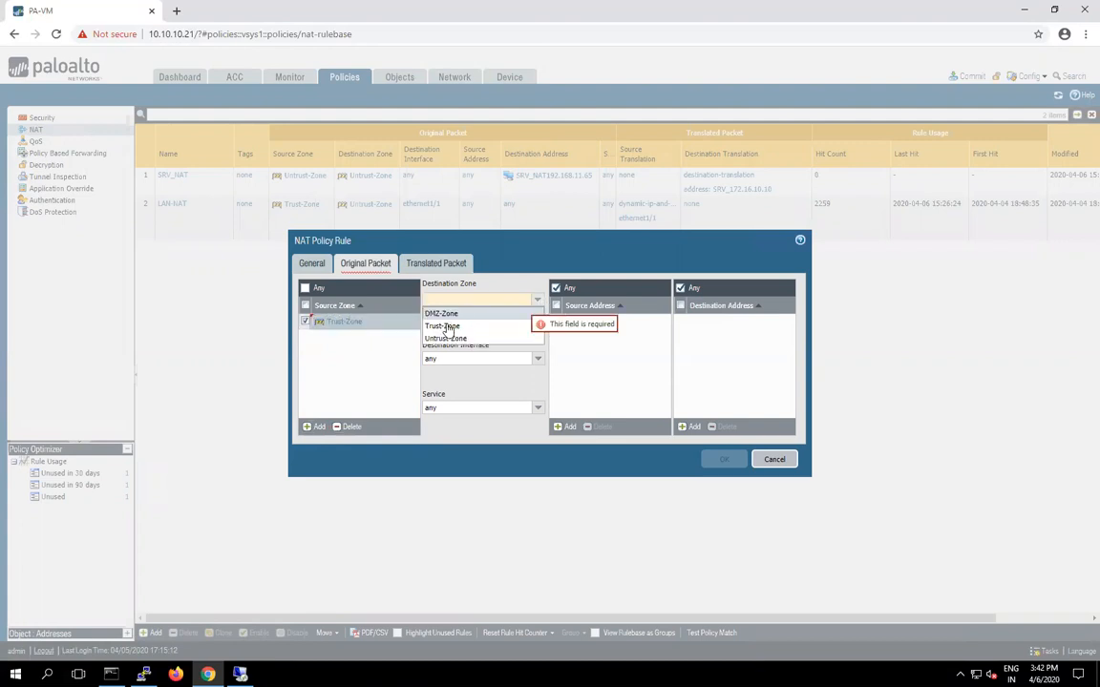
Set the rule's destination zone to Untrust-Zone and destination address to SRV_NAT192.168.11.65
{"action": "left_click", "coordinate": [446, 337]}
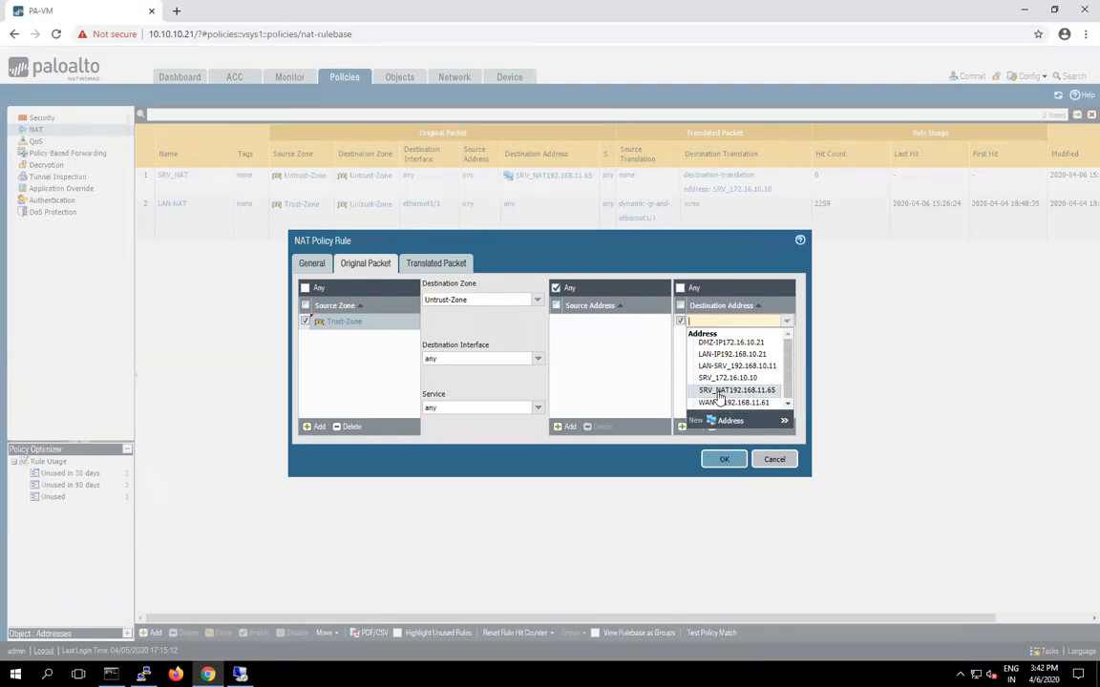
{"action": "left_click", "coordinate": [736, 390]}
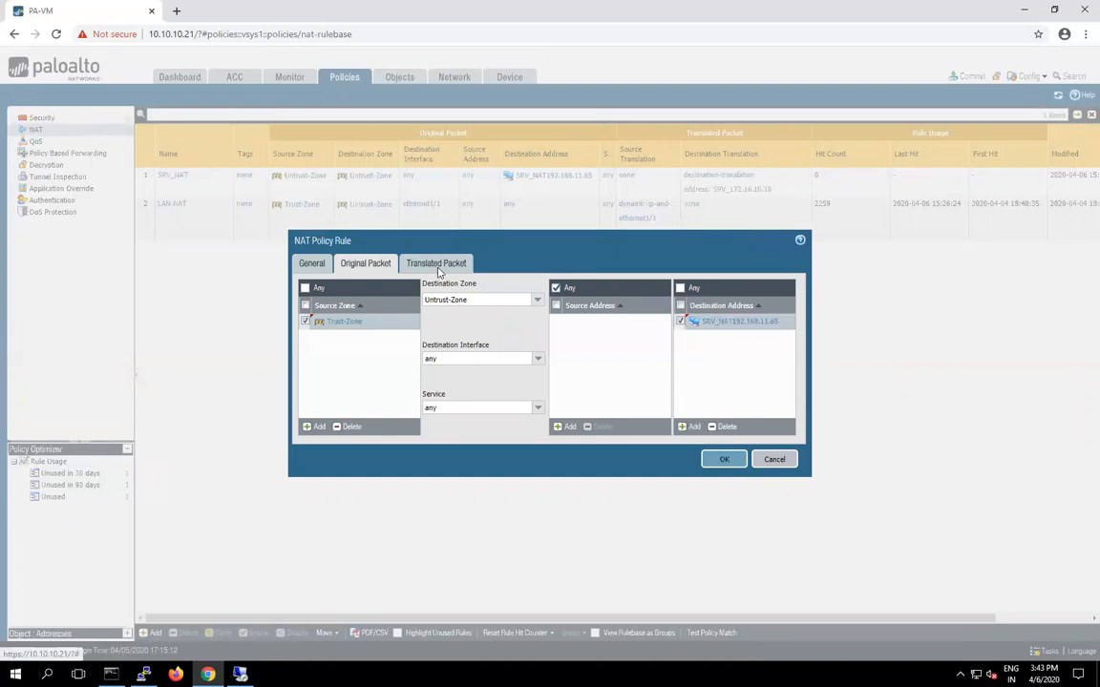
Translate source via Dynamic IP And Port on ethernet1/2 using LAN-IP192.168.10.21
{"action": "left_click", "coordinate": [436, 263]}
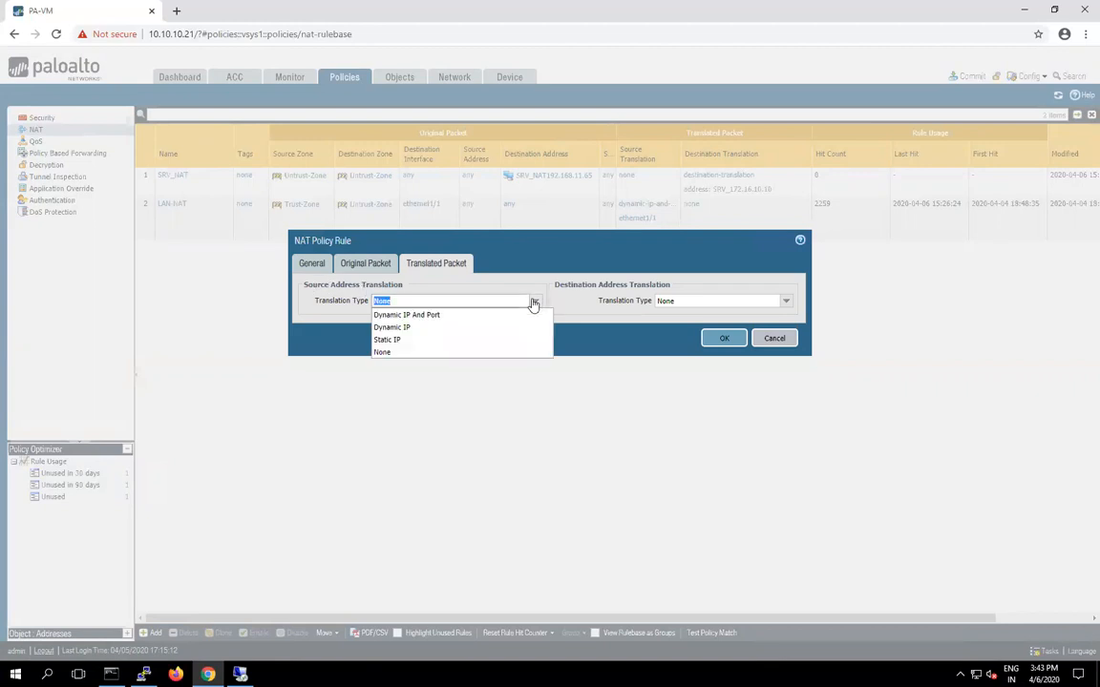
{"action": "left_click", "coordinate": [406, 315]}
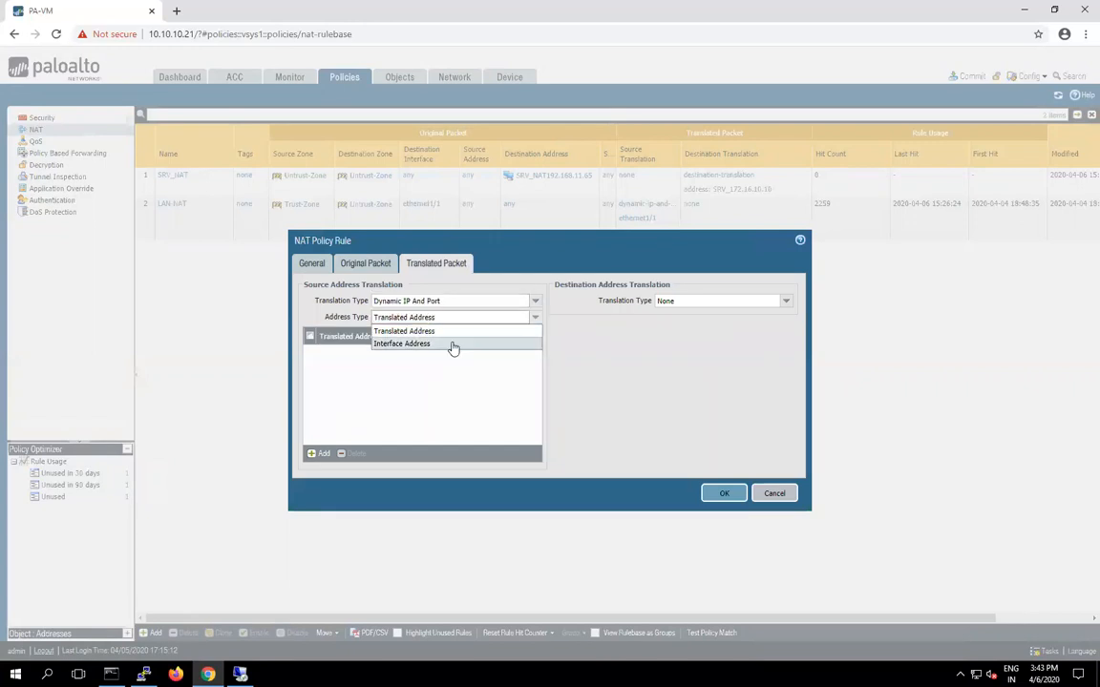
{"action": "left_click", "coordinate": [401, 343]}
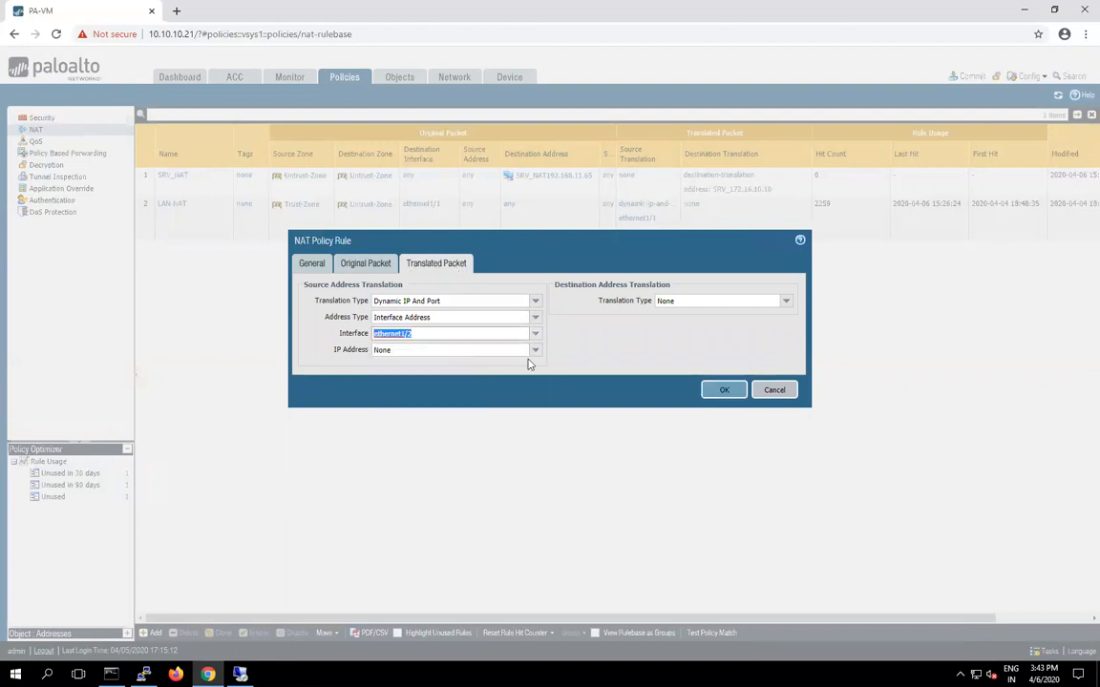
{"action": "left_click", "coordinate": [535, 349]}
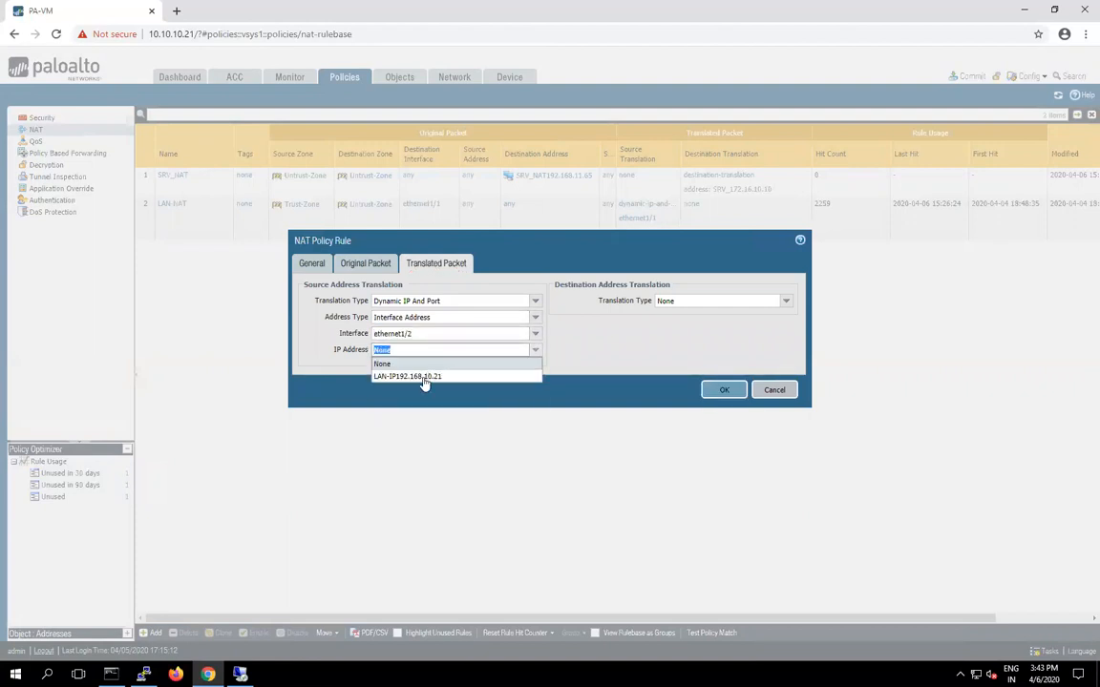
{"action": "left_click", "coordinate": [407, 376]}
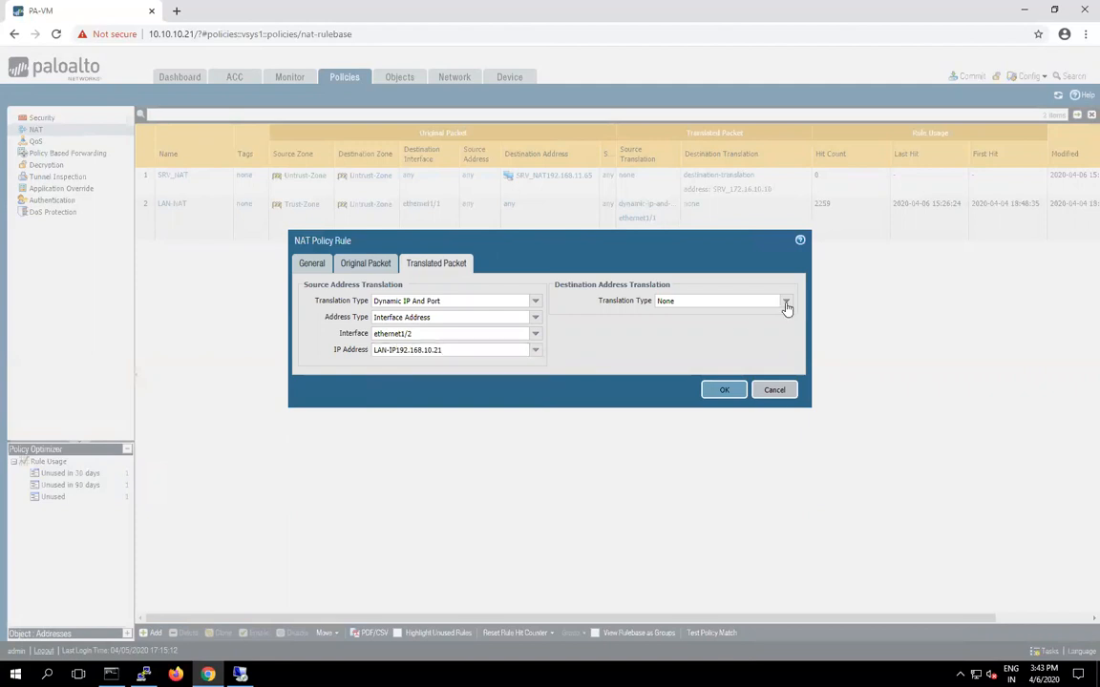
Set destination translation to Static IP LAN-SRV_192.168.10.11 and save the rule
{"action": "left_click", "coordinate": [785, 300]}
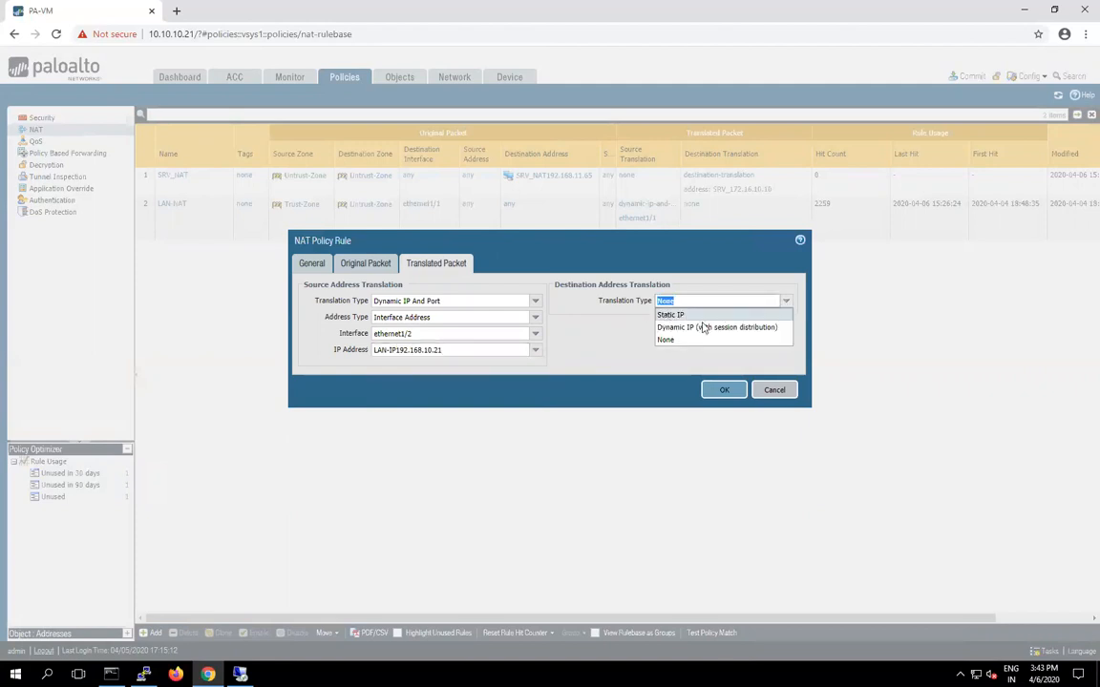
{"action": "left_click", "coordinate": [670, 315]}
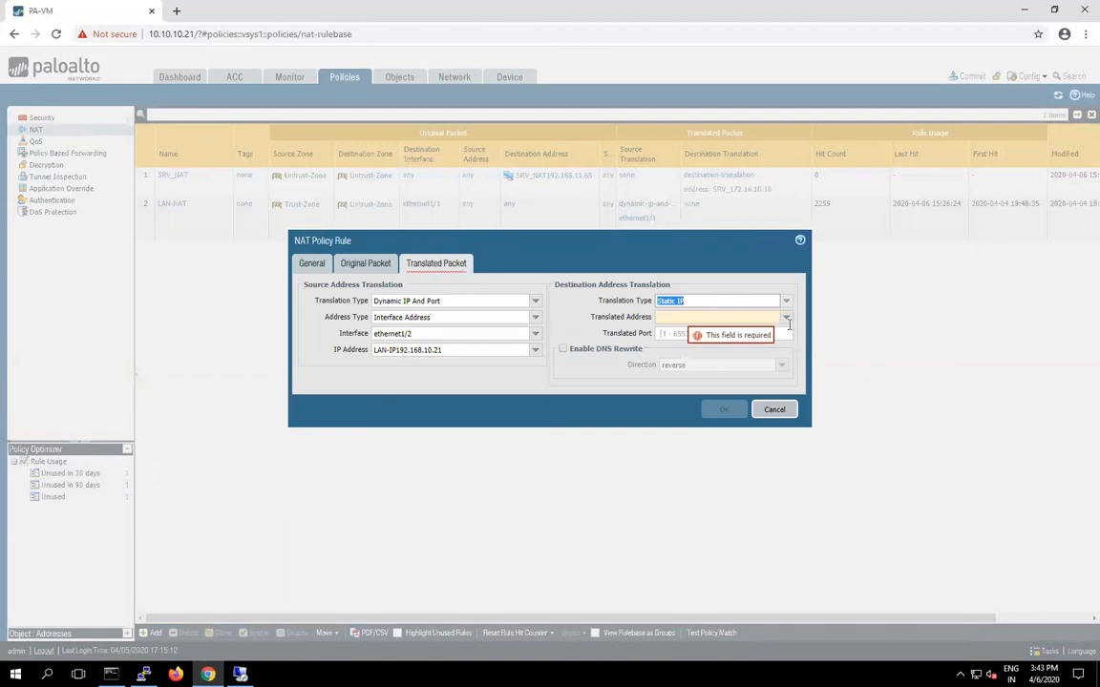
{"action": "left_click", "coordinate": [785, 316]}
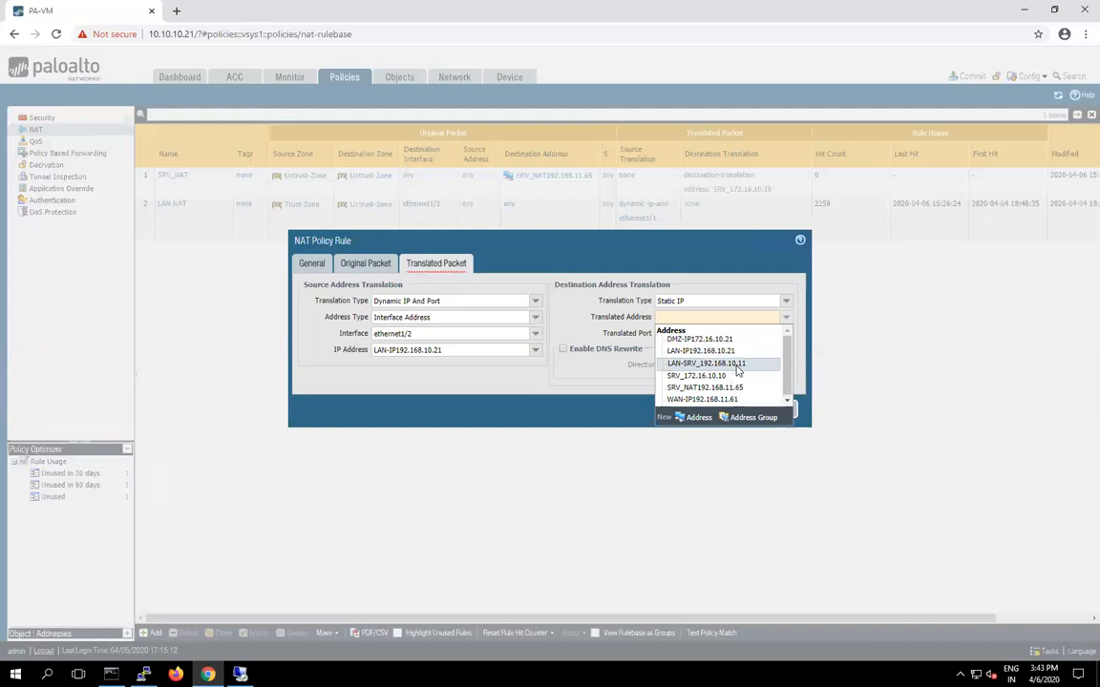
{"action": "left_click", "coordinate": [706, 362]}
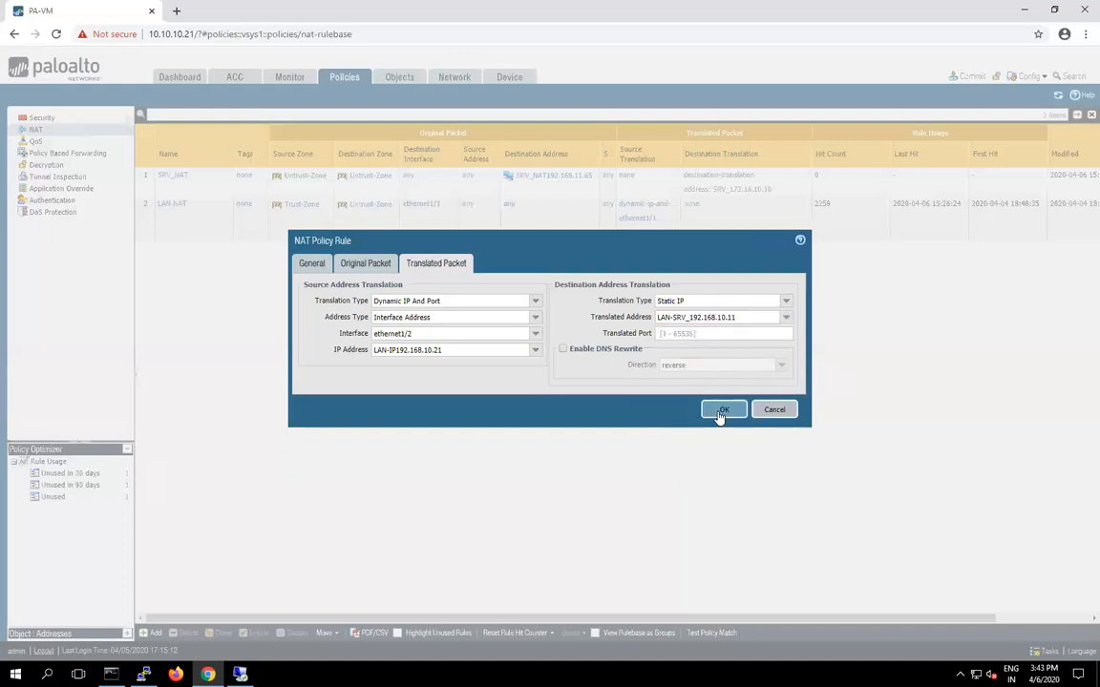
{"action": "left_click", "coordinate": [723, 410]}
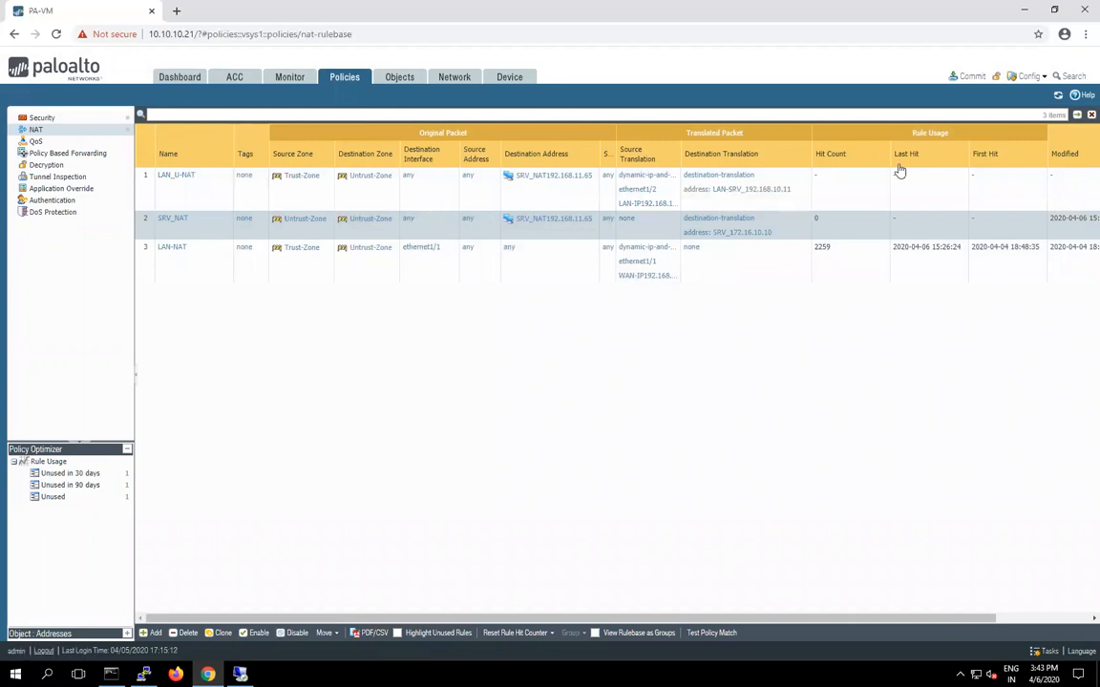
{"action": "mouse_move", "coordinate": [971, 76]}
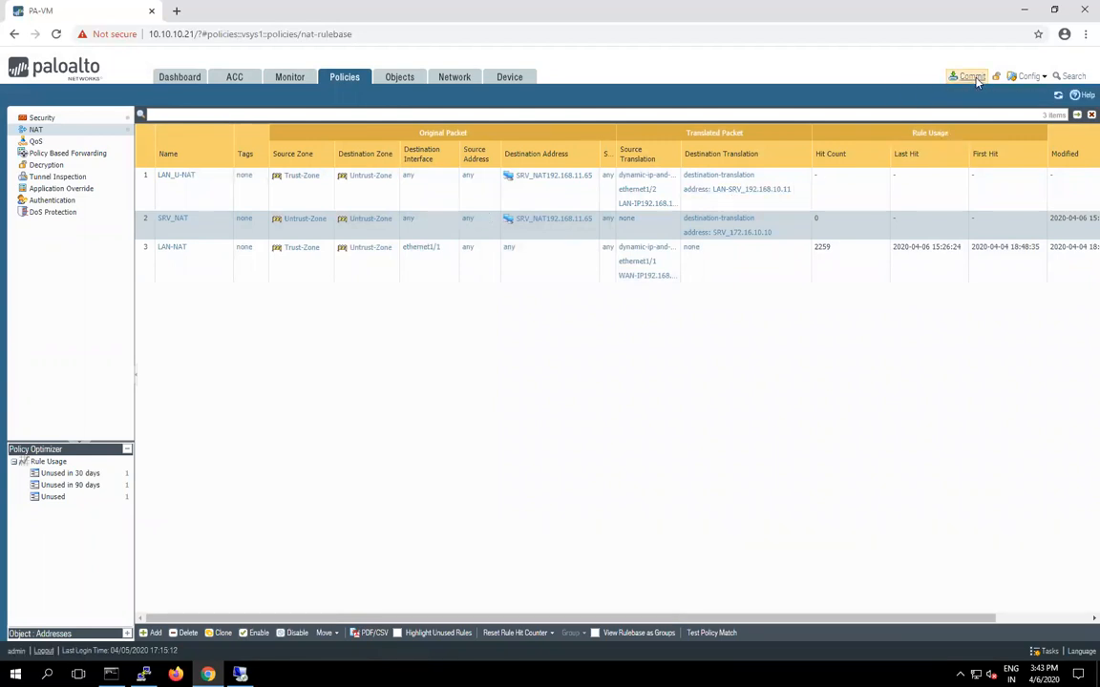
Commit all pending changes to the firewall
{"action": "left_click", "coordinate": [969, 76]}
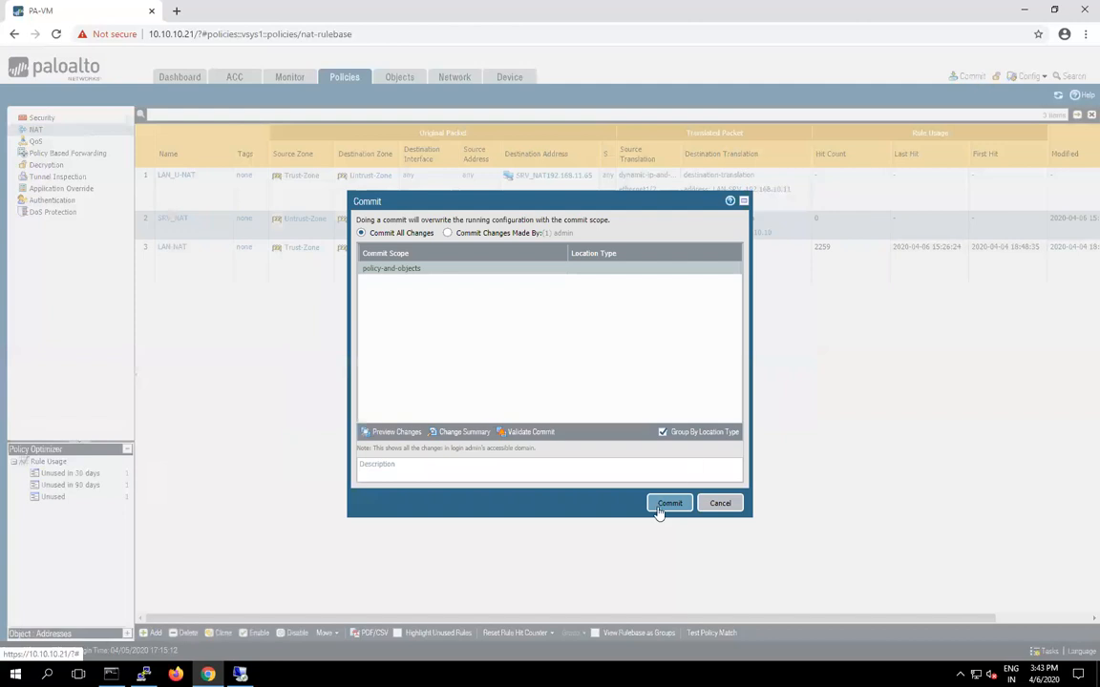
{"action": "left_click", "coordinate": [669, 503]}
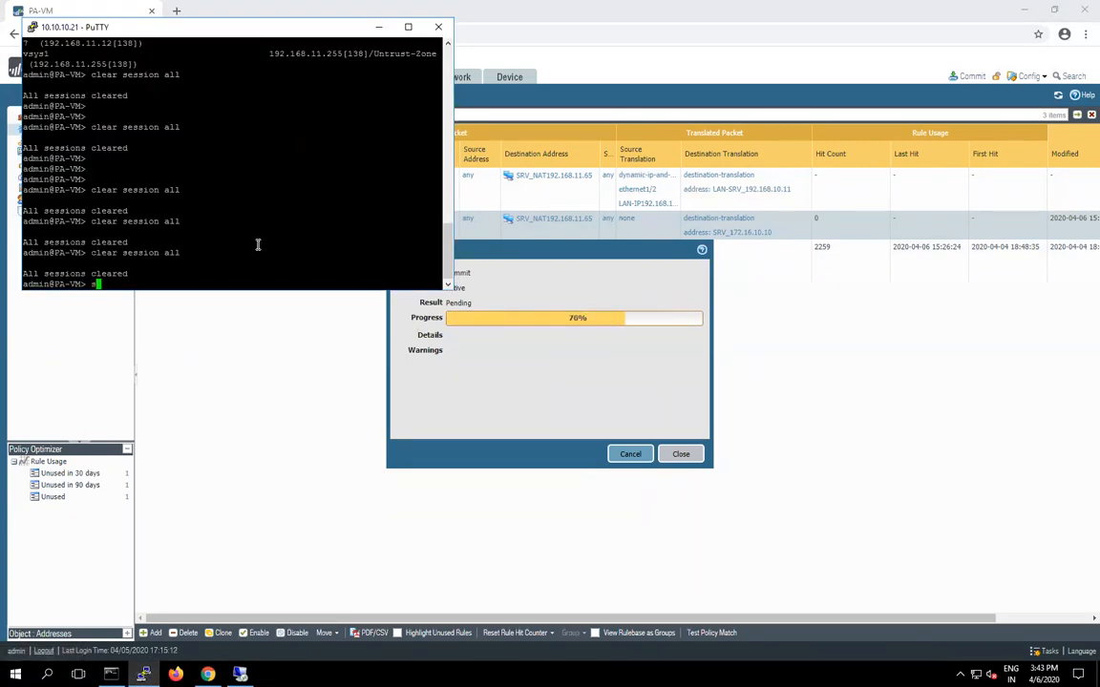
In the PuTTY CLI, run show session all and clear session all
{"action": "type", "text": "show session all"}
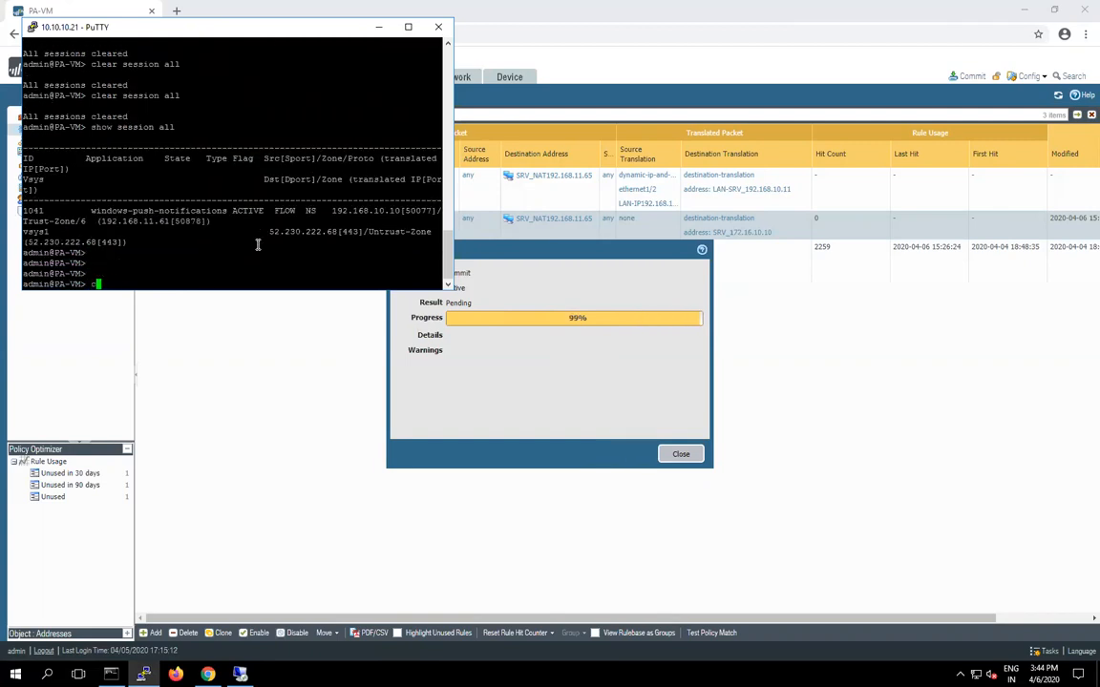
{"action": "type", "text": "clear ses"}
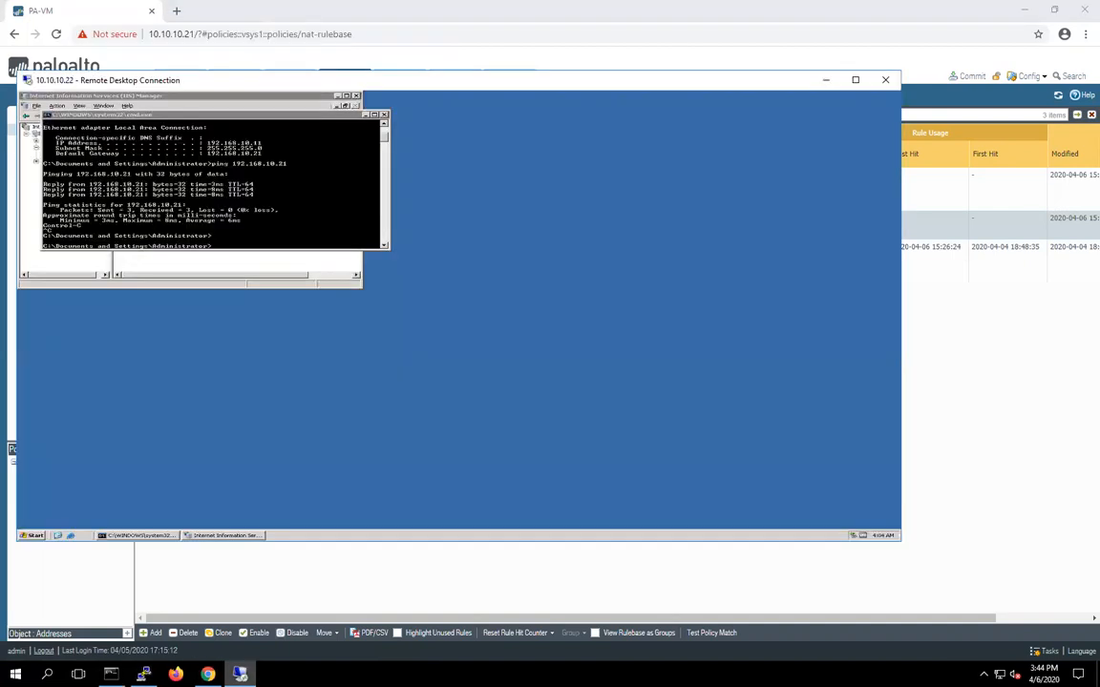
Close the web server RDP session and connect to test_pc at 10.10.10.2
{"action": "right_click", "coordinate": [239, 674]}
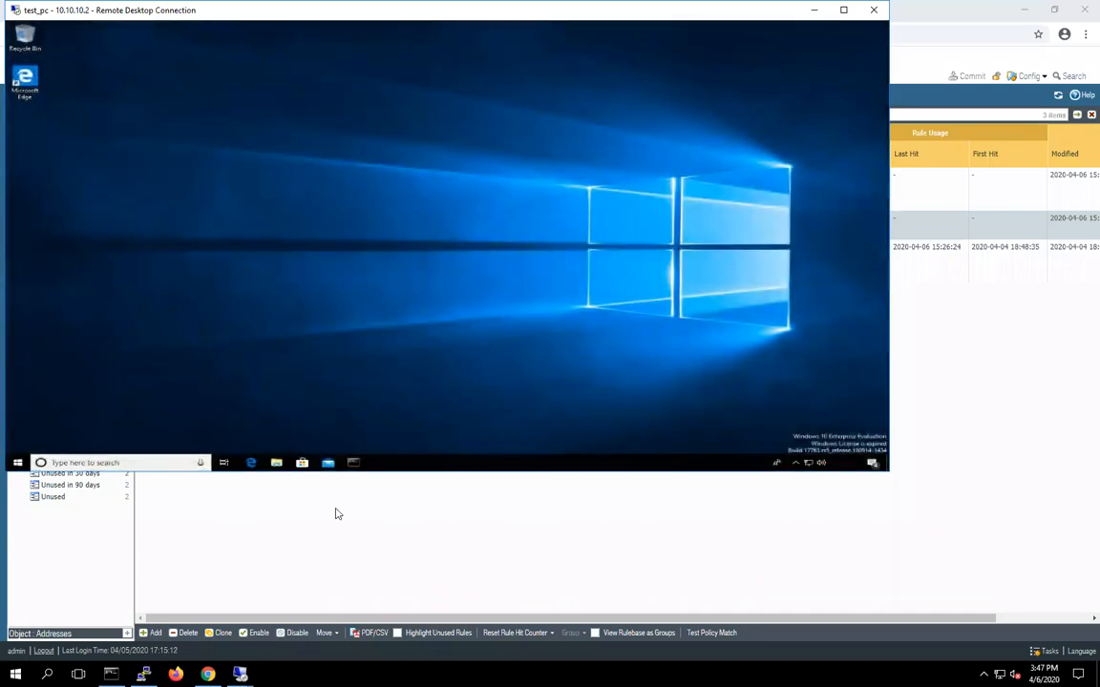
{"action": "mouse_move", "coordinate": [346, 475]}
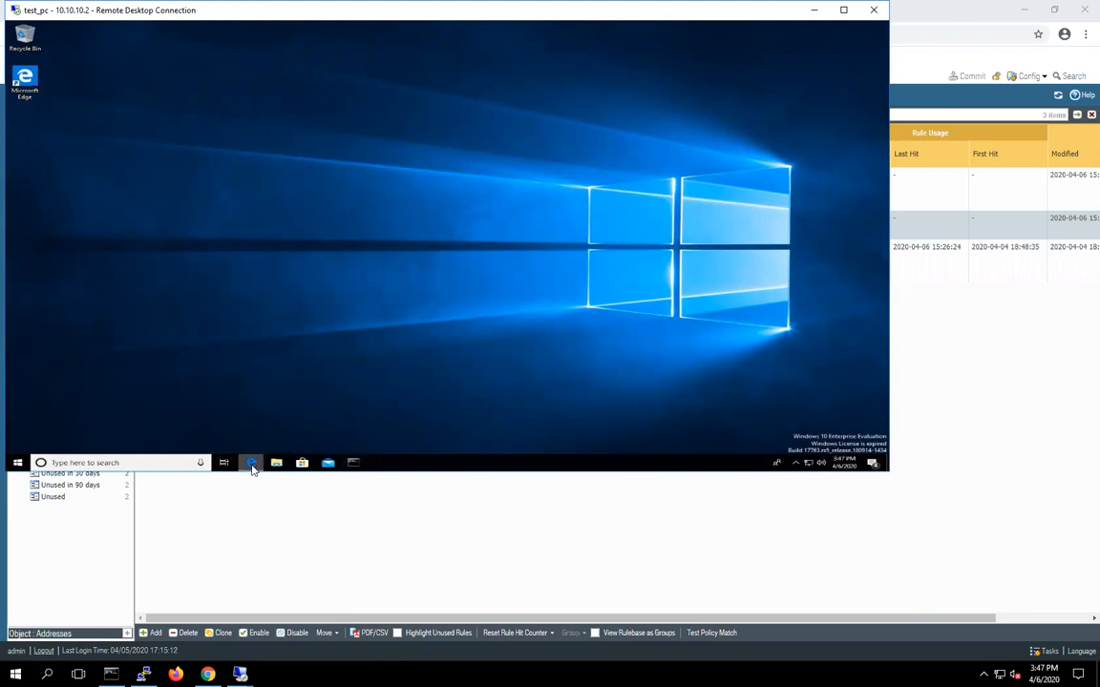
Launch Microsoft Edge from the test PC's taskbar
{"action": "left_click", "coordinate": [250, 462]}
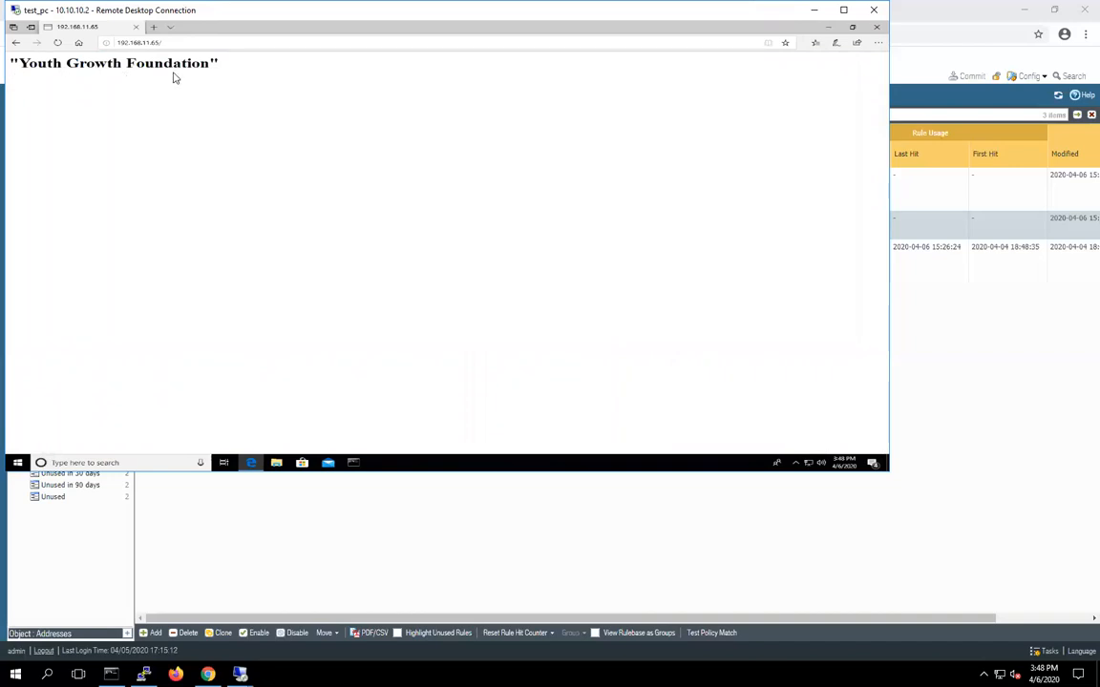
Select the 'Youth Growth Foundation' heading on the page served from 192.168.11.65
{"action": "triple_click", "coordinate": [114, 63]}
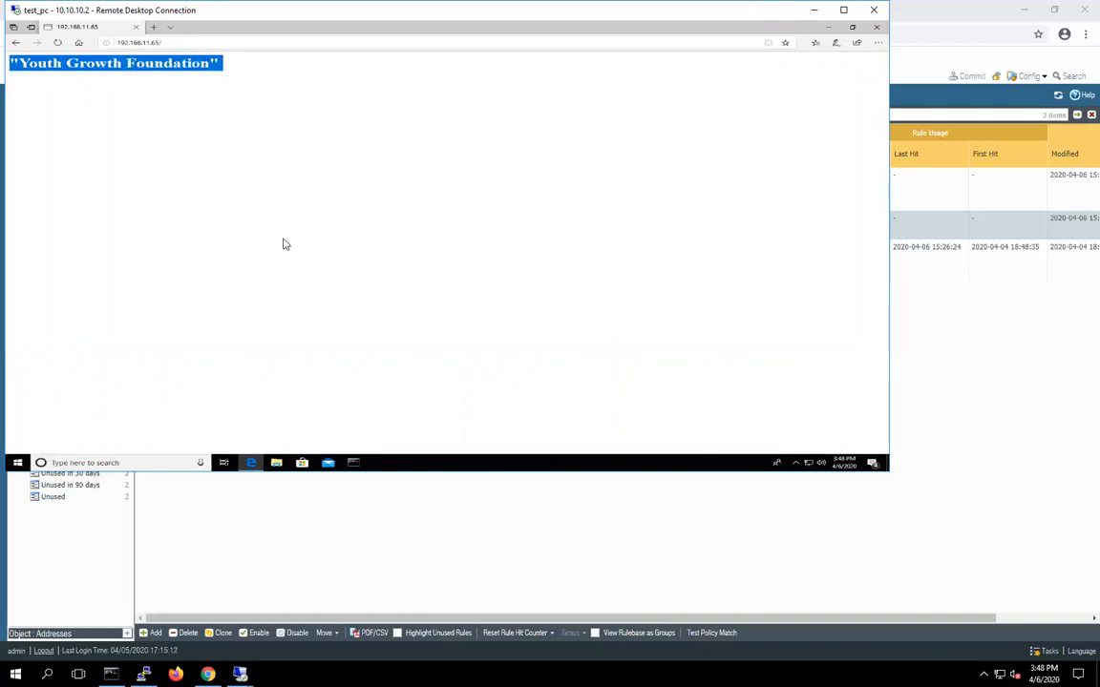
{"action": "mouse_move", "coordinate": [204, 174]}
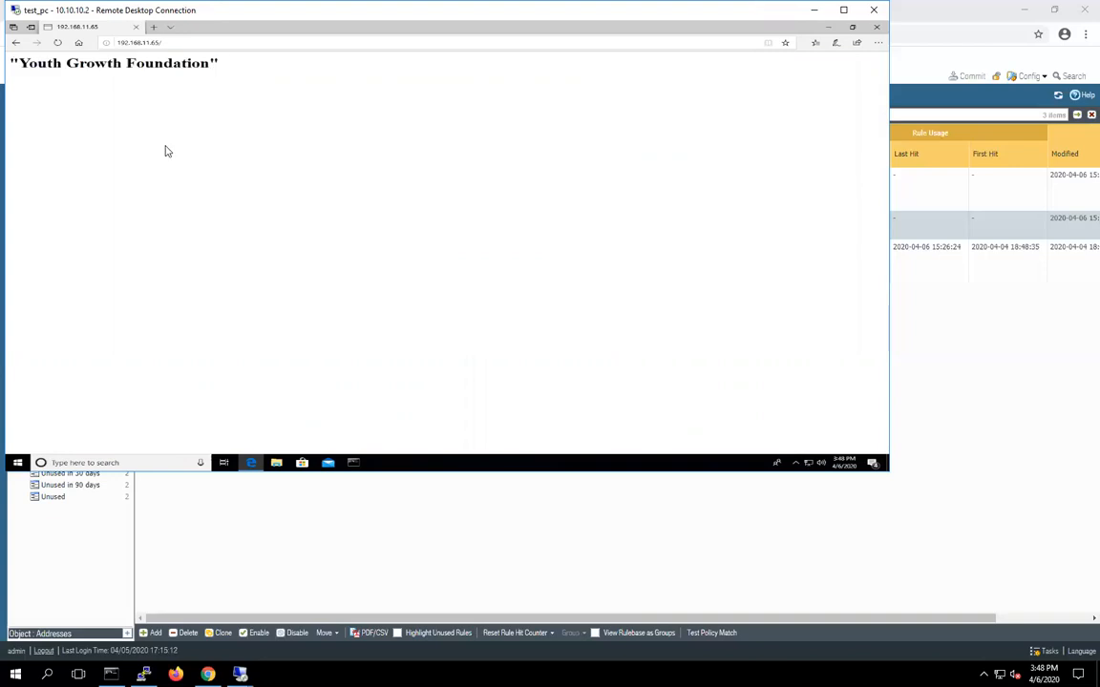
{"action": "mouse_move", "coordinate": [142, 81]}
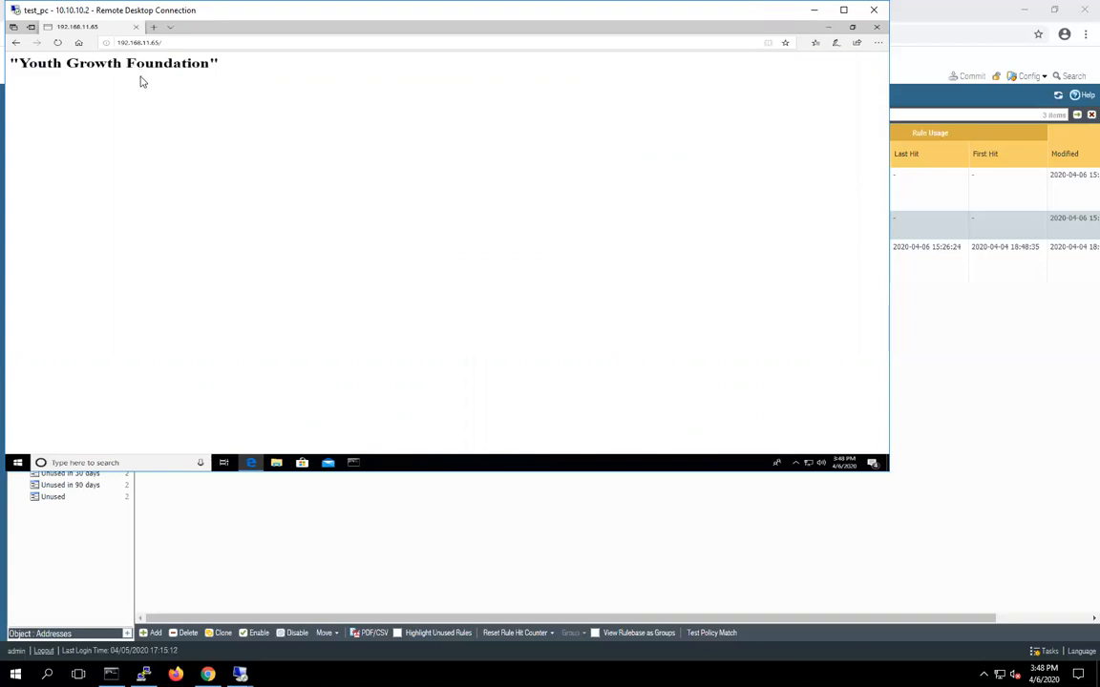